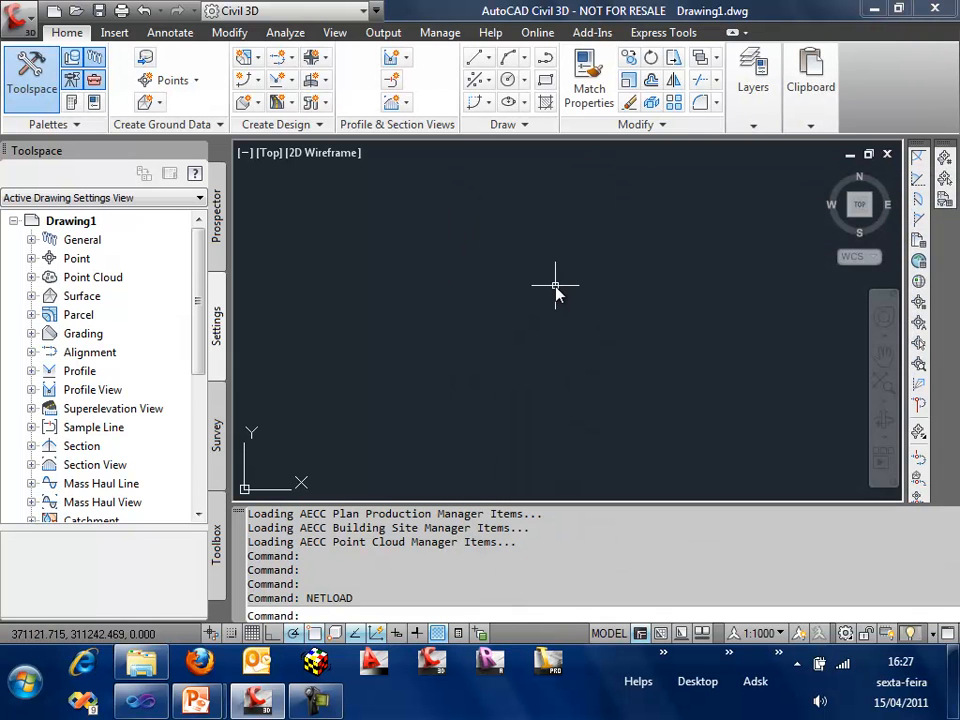
Run TESTCREATESURFACE with surface name surf1 and surface style name stylesurf1
type("TEST")
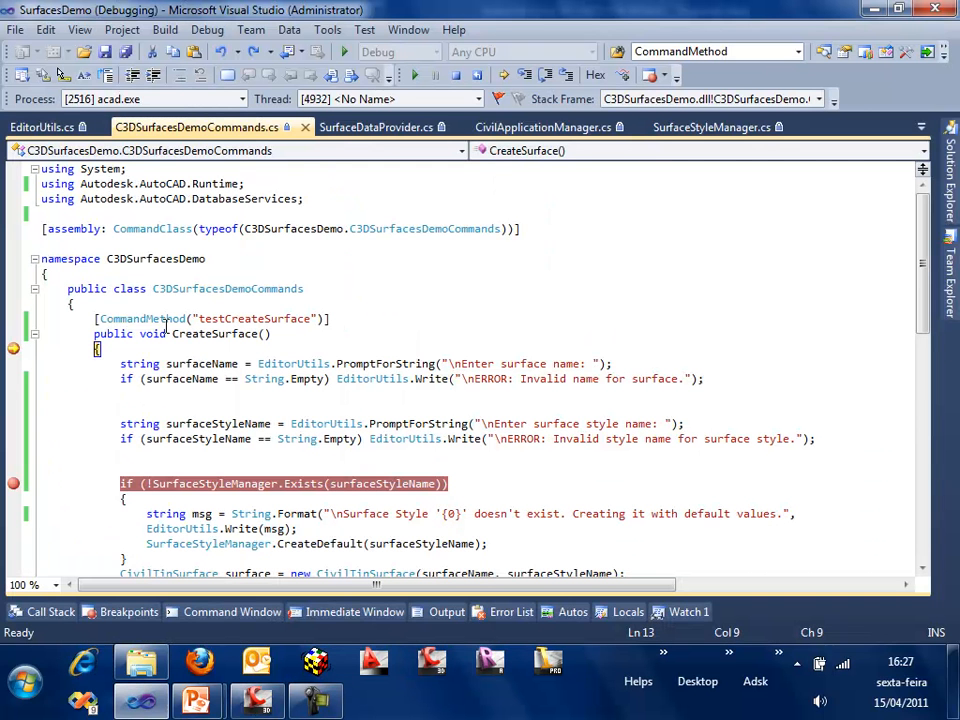
left_click(476, 364)
type("surfa")
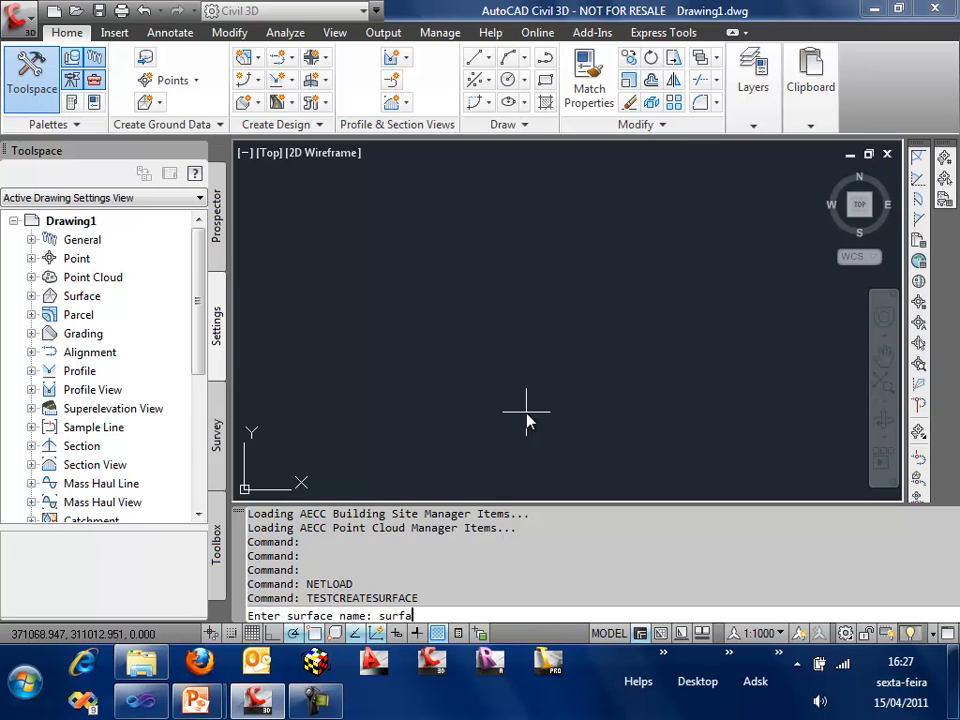
key("Return")
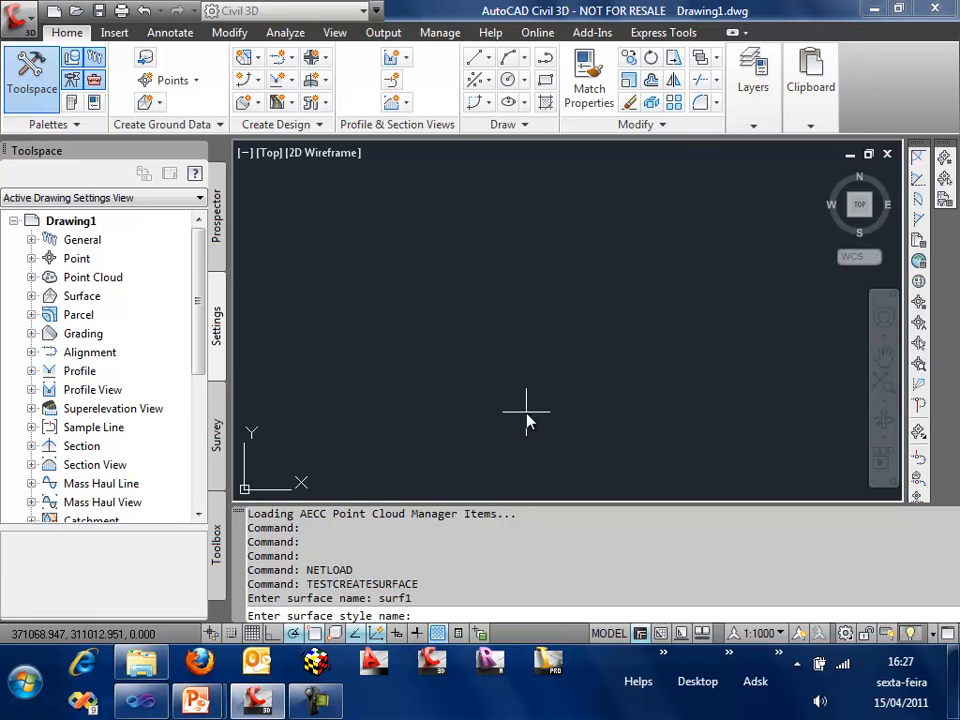
type("sty")
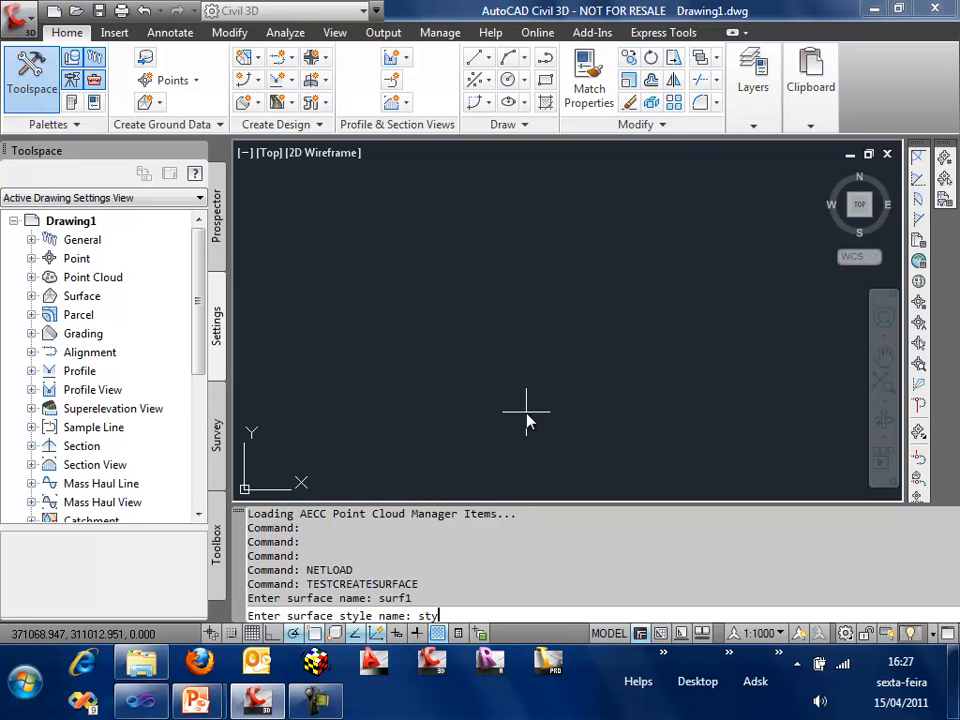
type("lesurf1")
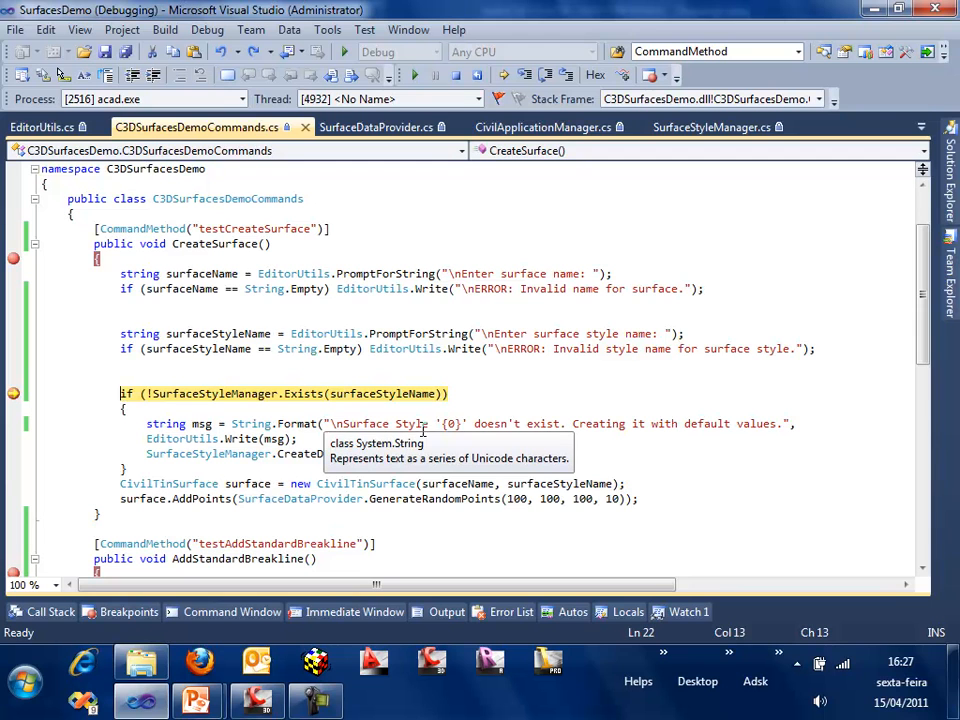
Step into the surface-style Exists check and read through its lookup code
left_click(712, 128)
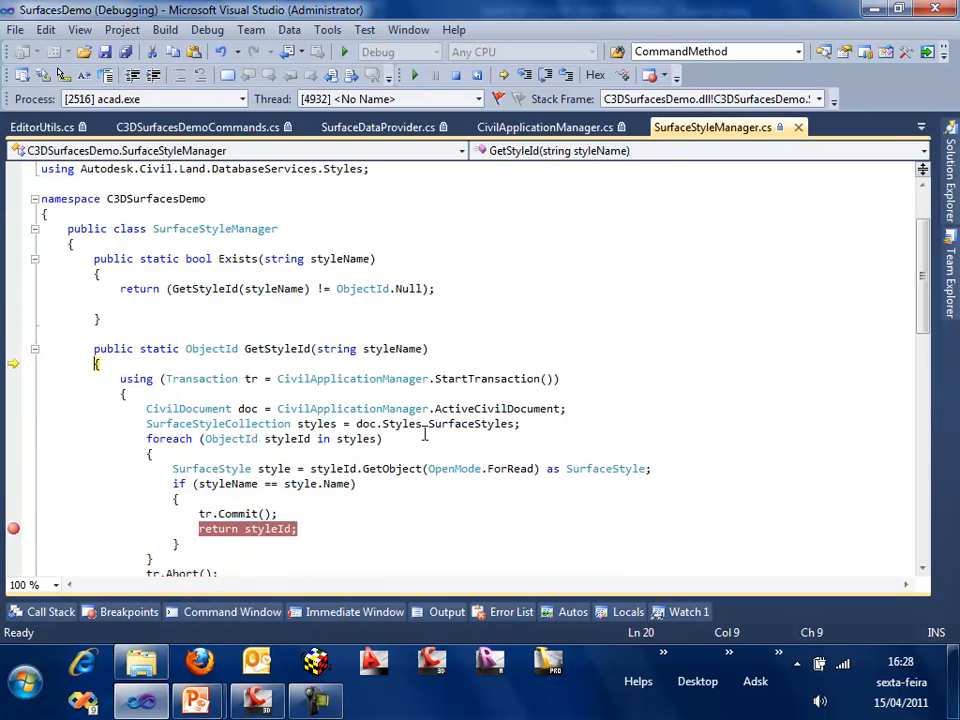
scroll("down", 3)
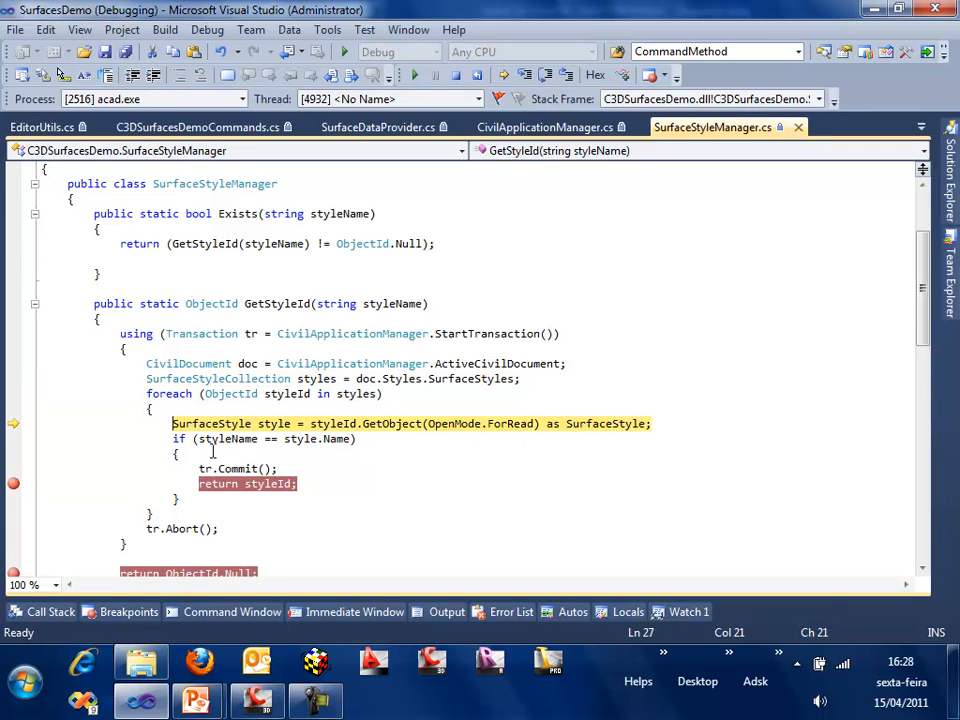
scroll("down", 3)
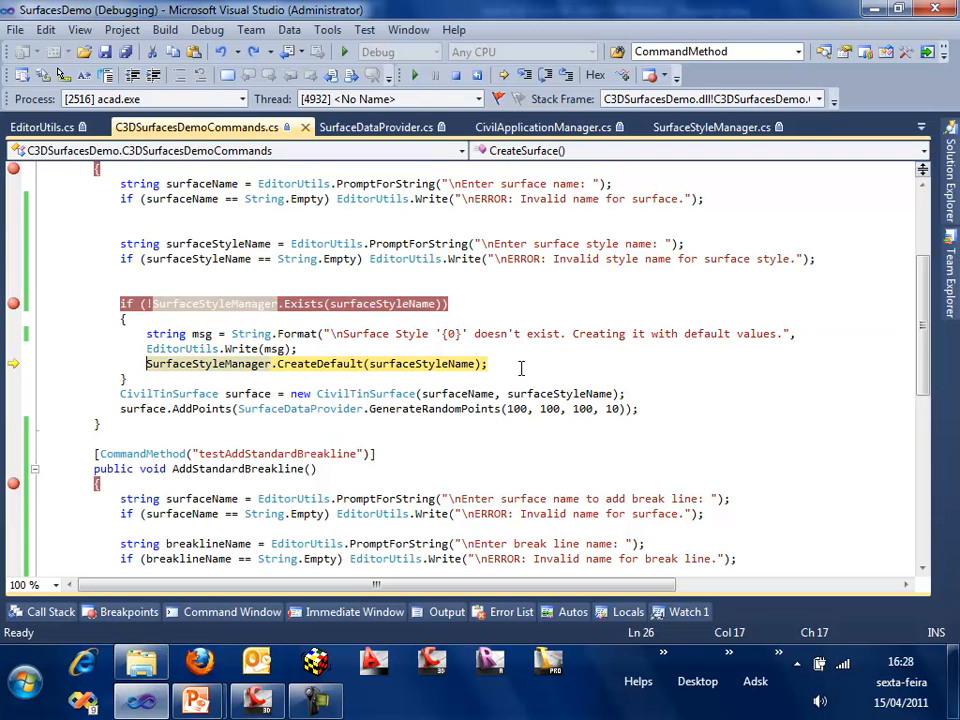
mouse_move(460, 364)
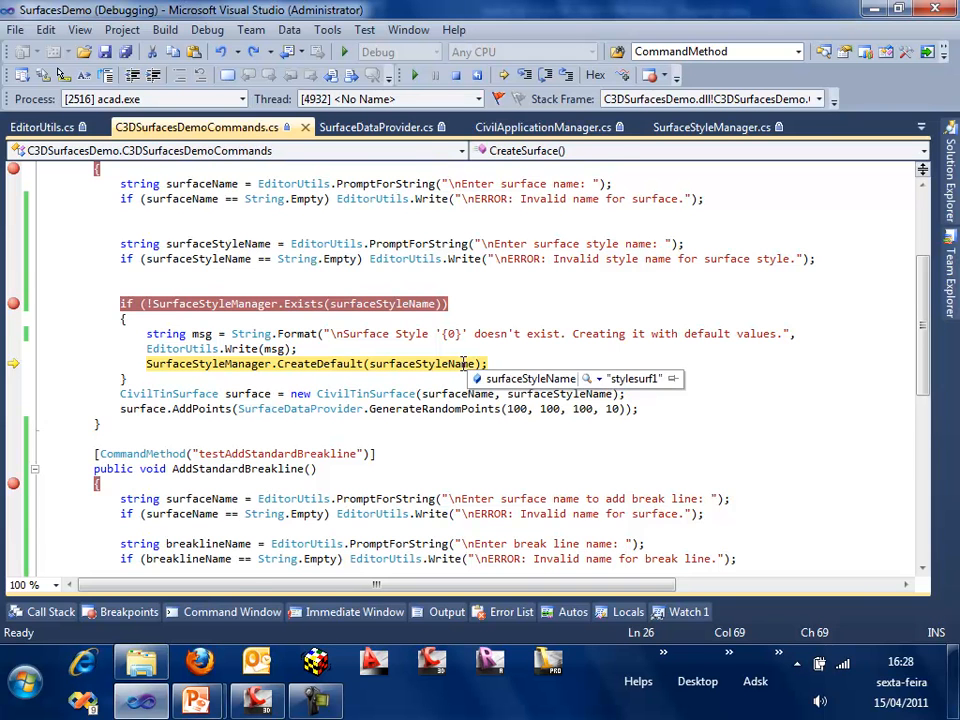
Step into SurfaceStyleManager.CreateDefault past the major-contour setup, then into the TIN surface constructor
left_click(712, 128)
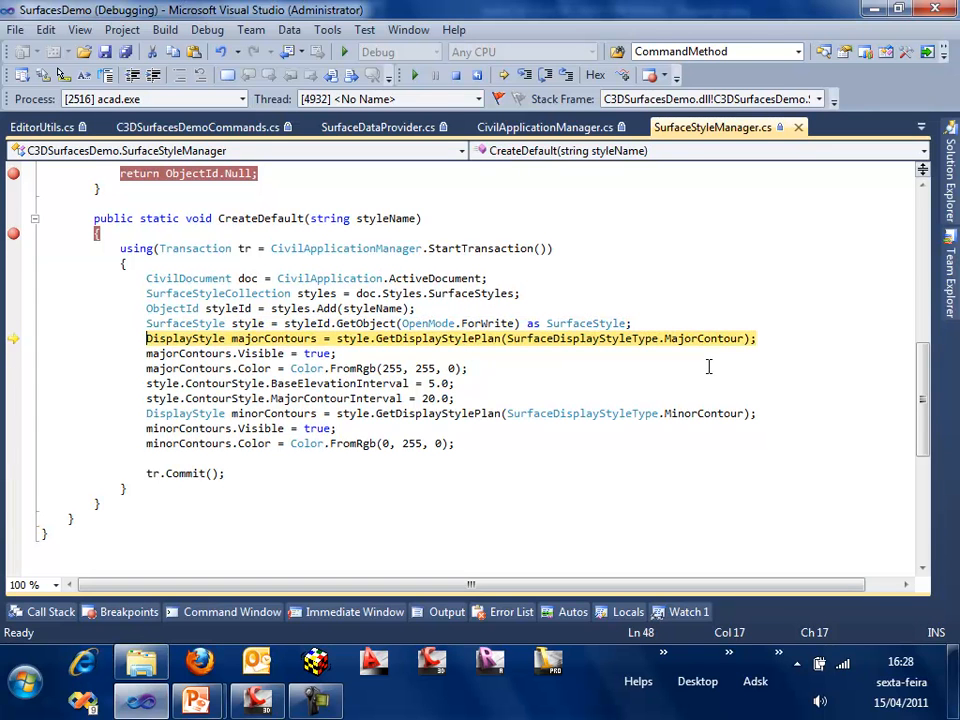
key("F10")
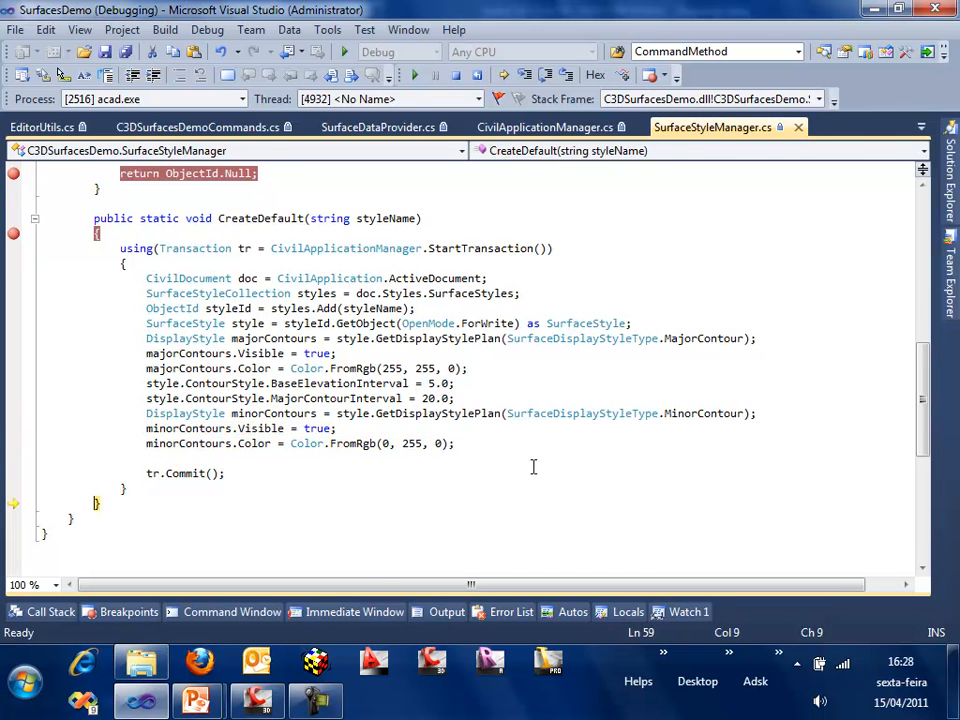
left_click(198, 128)
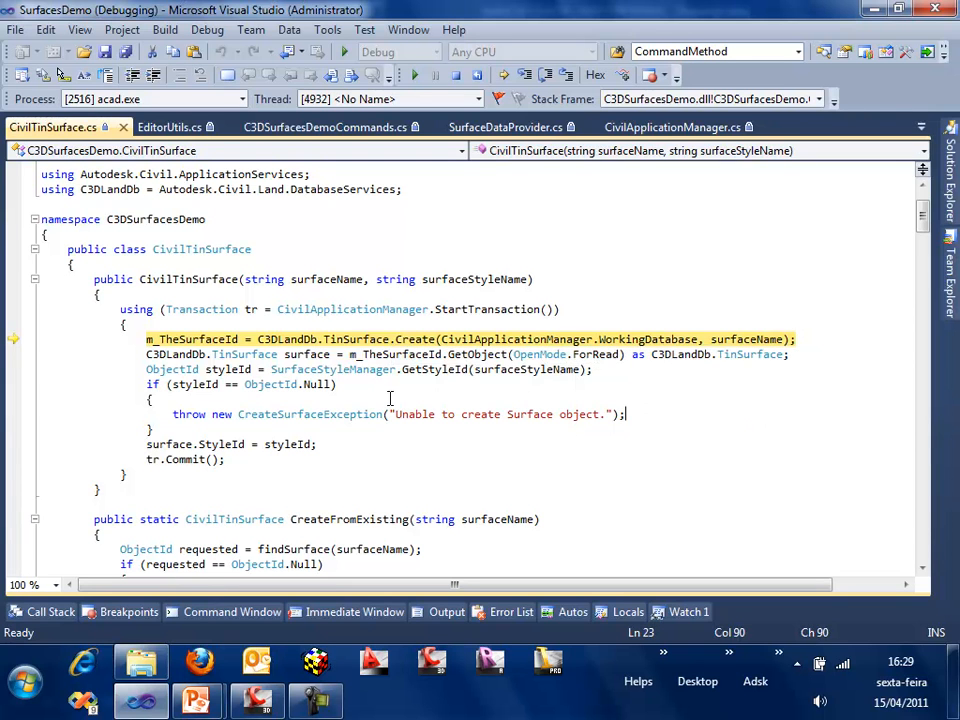
Step the CivilTinSurface constructor into GetStyleId and back out to the StyleId assignment
left_click(250, 354)
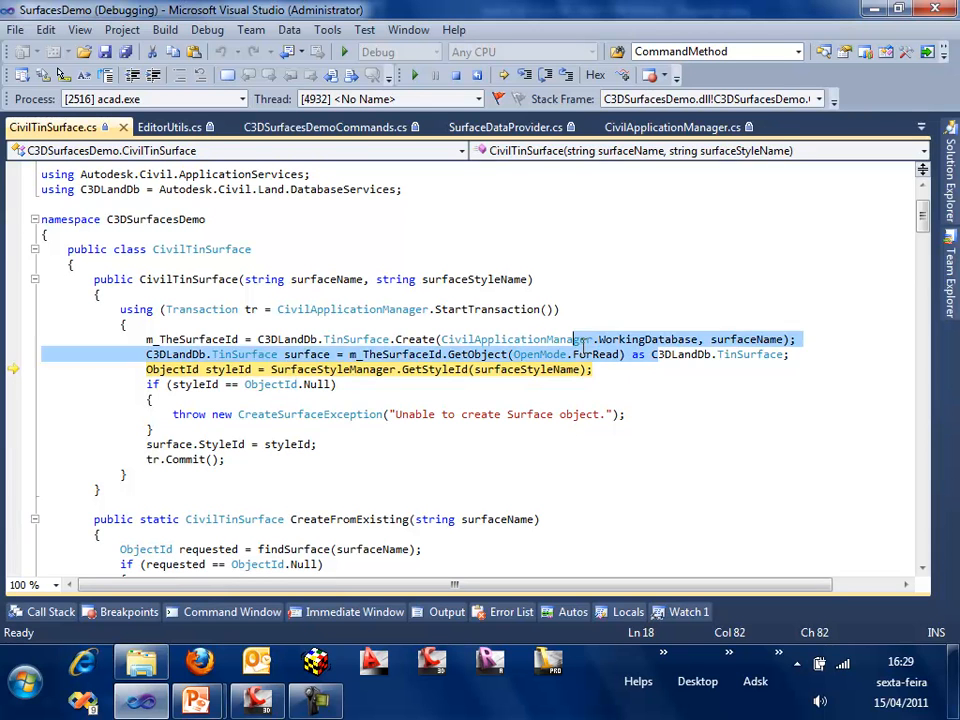
left_click(518, 368)
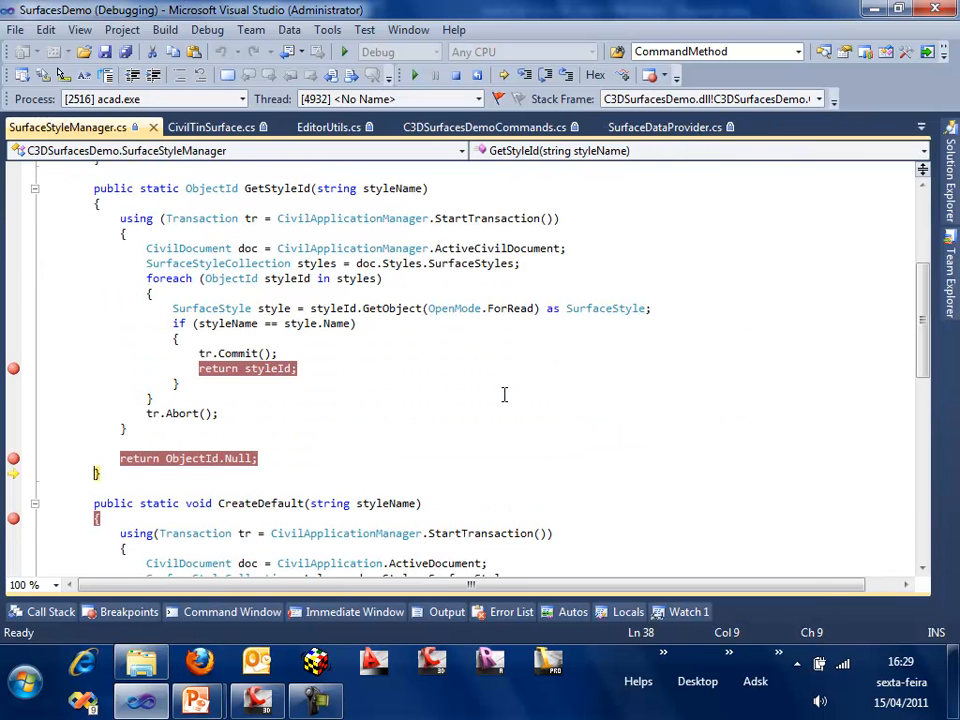
left_click(212, 128)
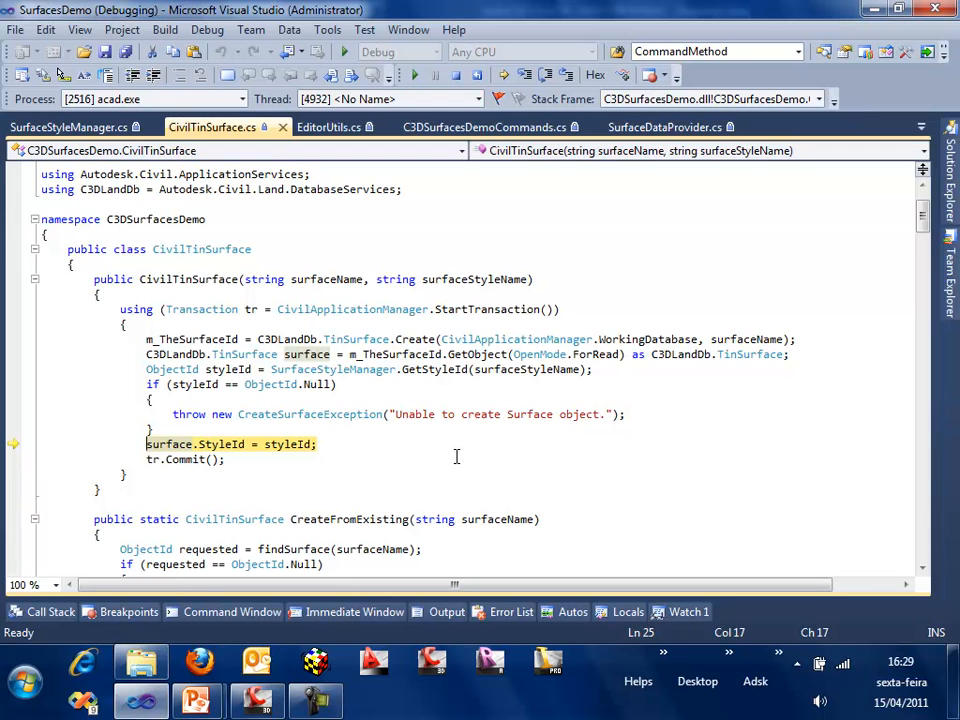
Advance to the constructor's commit, return to CreateSurface and enter random point generation
key("F10")
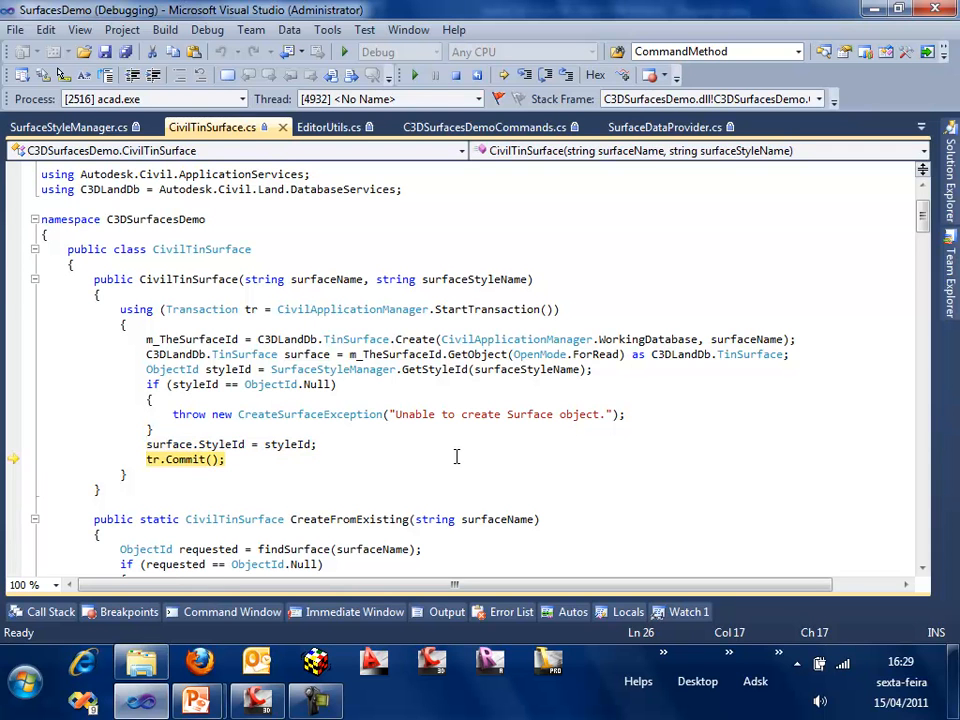
left_click(480, 128)
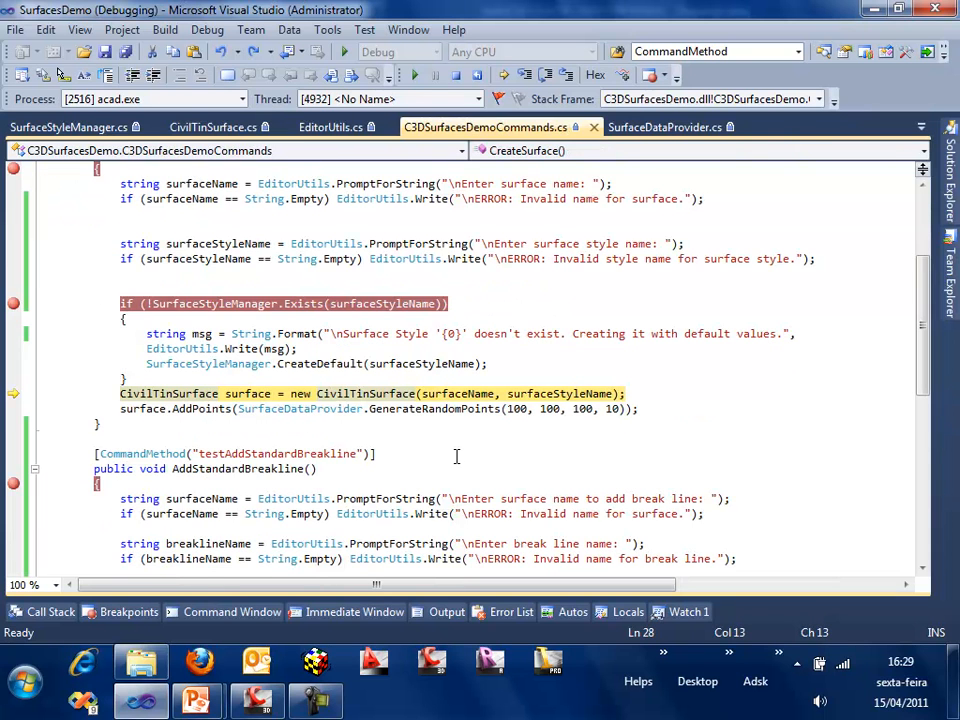
left_click(666, 128)
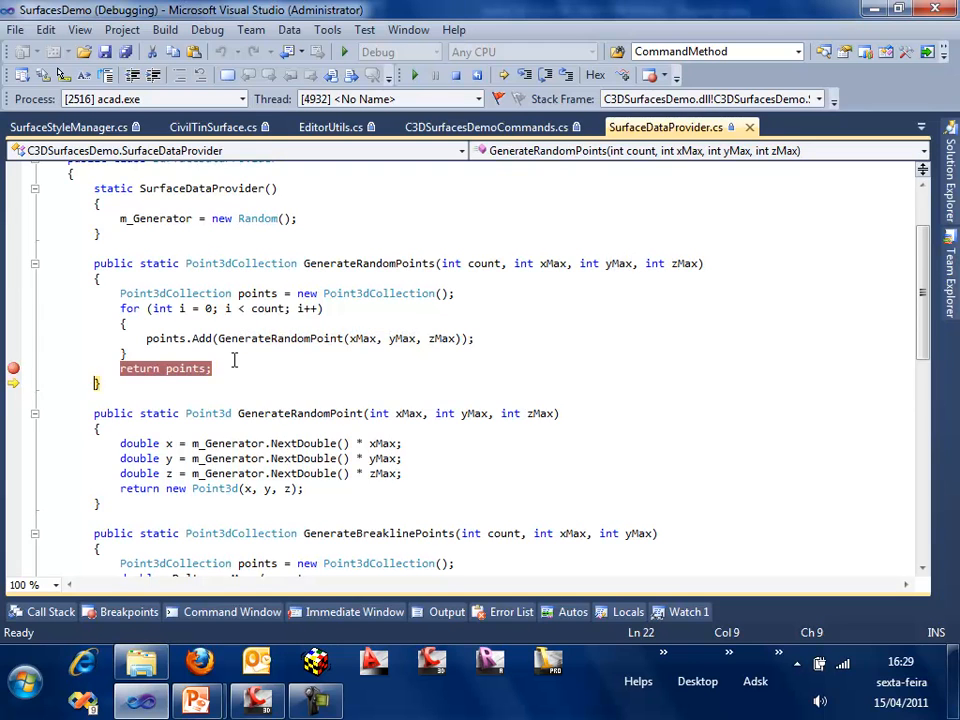
Step through CivilTinSurface.AddPoints to the vertex-adding commit, then continue so the TIN surface is drawn
left_click(486, 128)
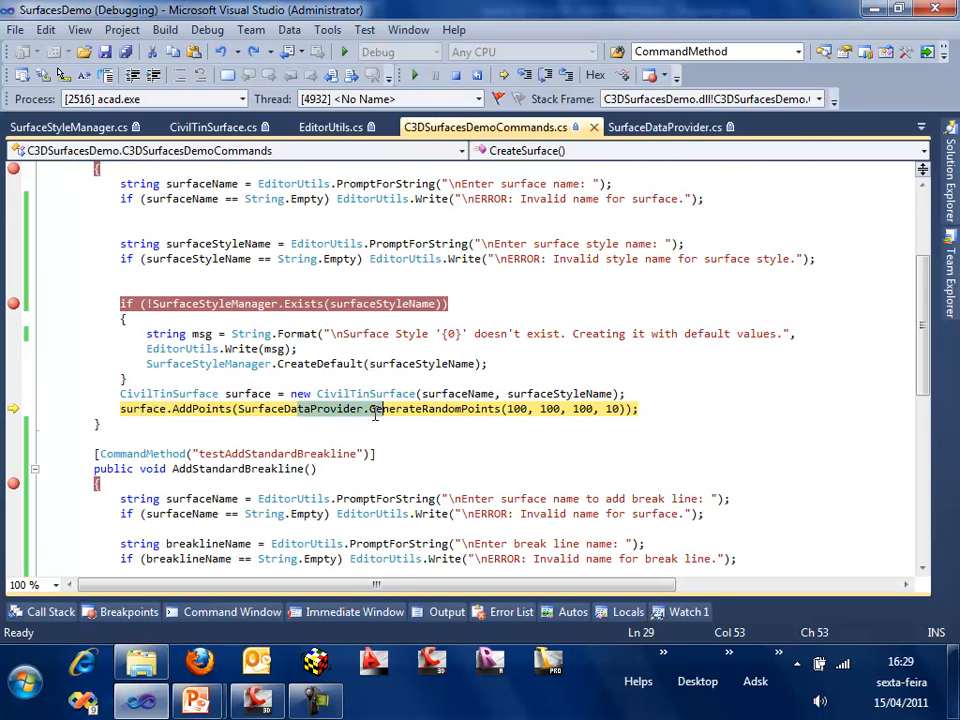
left_click(210, 128)
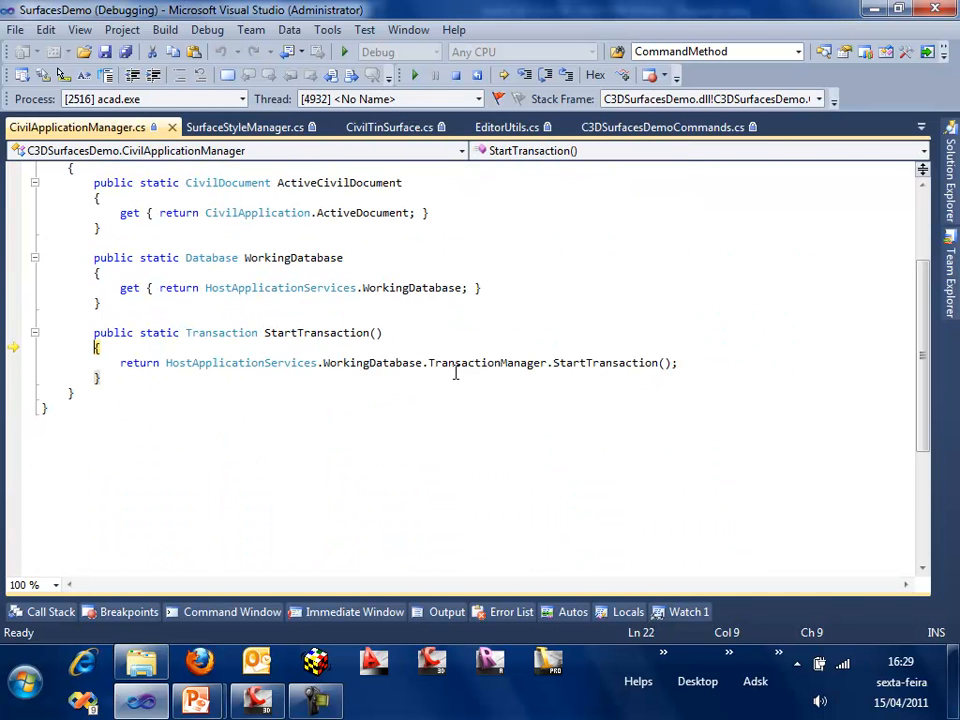
left_click(388, 128)
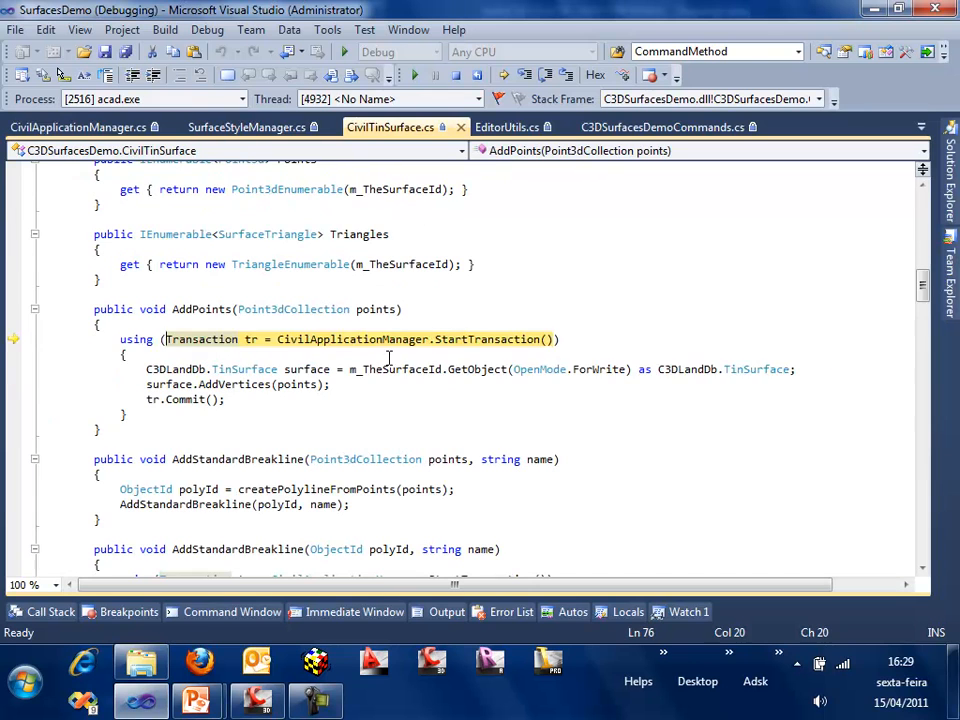
left_click(536, 368)
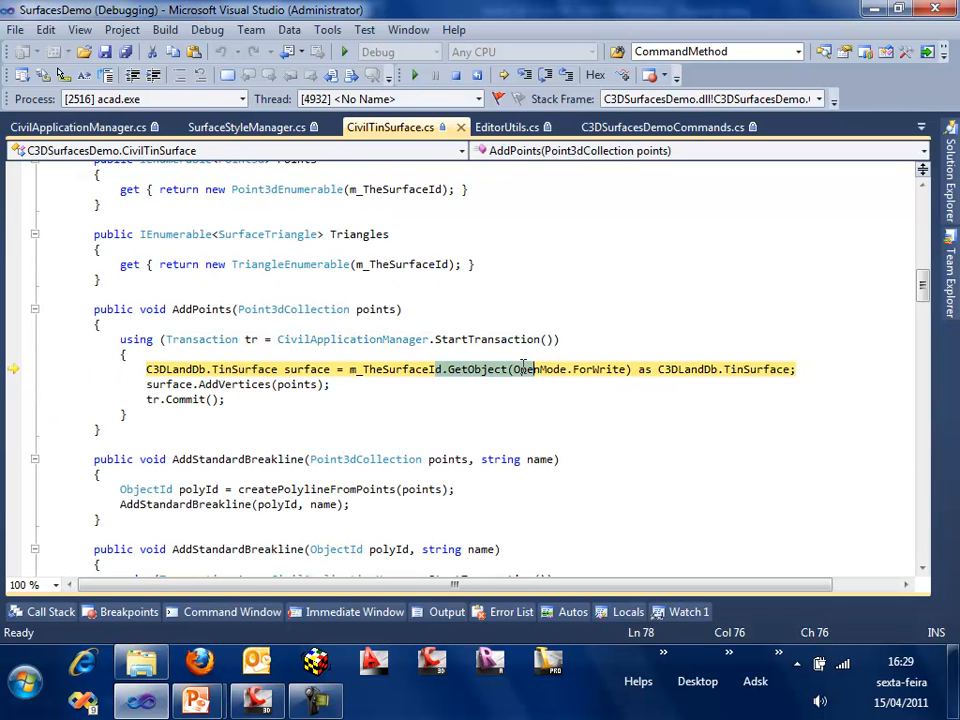
left_click(314, 384)
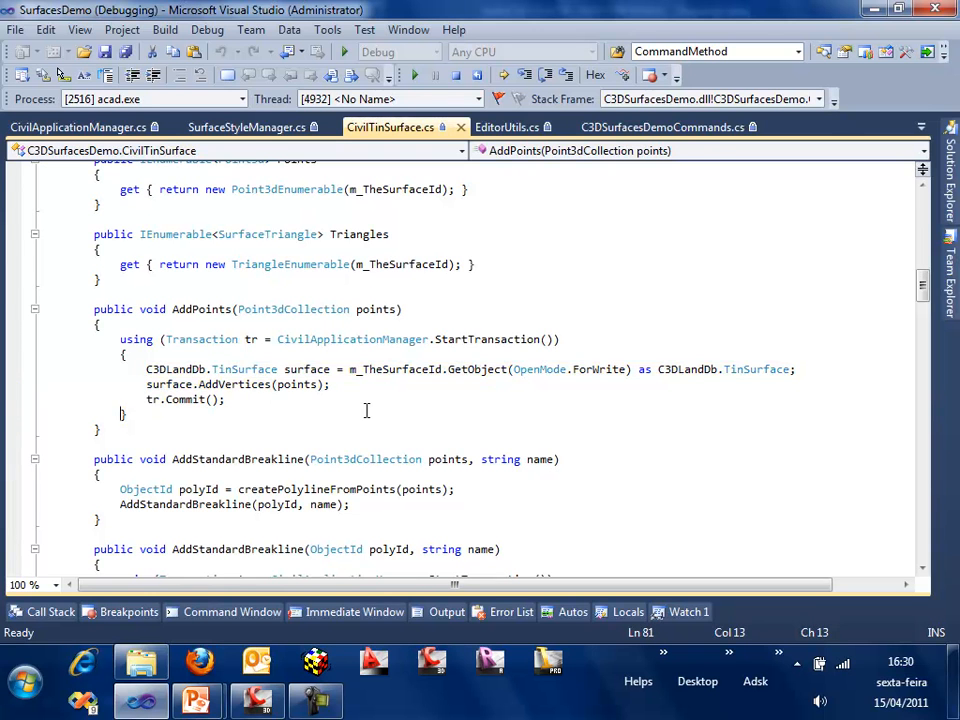
left_click(664, 128)
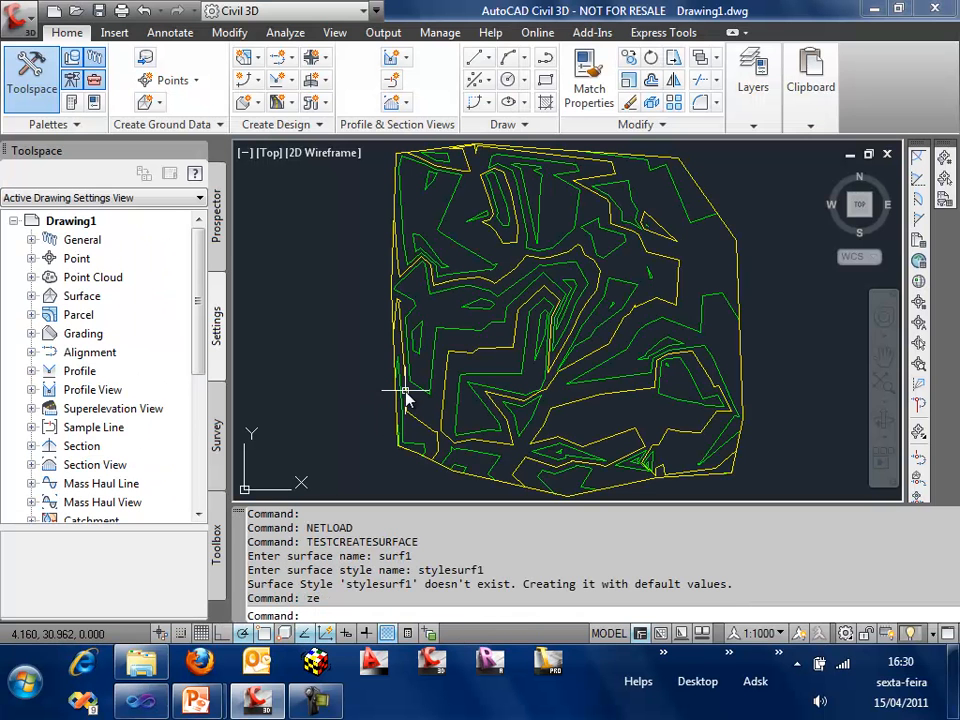
mouse_move(620, 340)
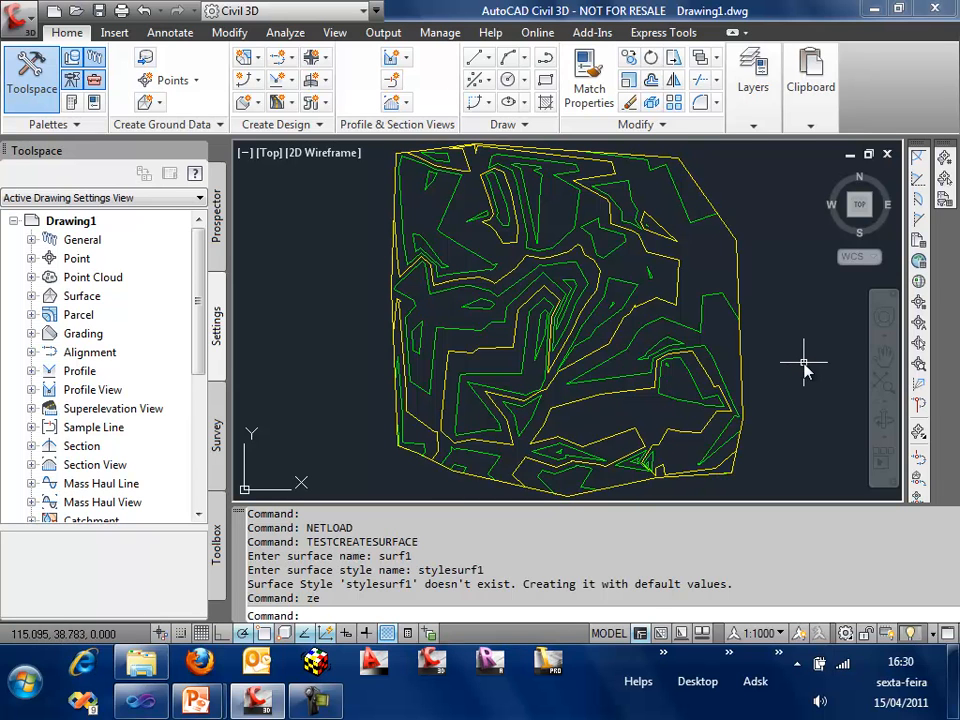
Run TESTADDSTANDARDBREAKLINE on surface surf1 with break line name breaksurf
type("te")
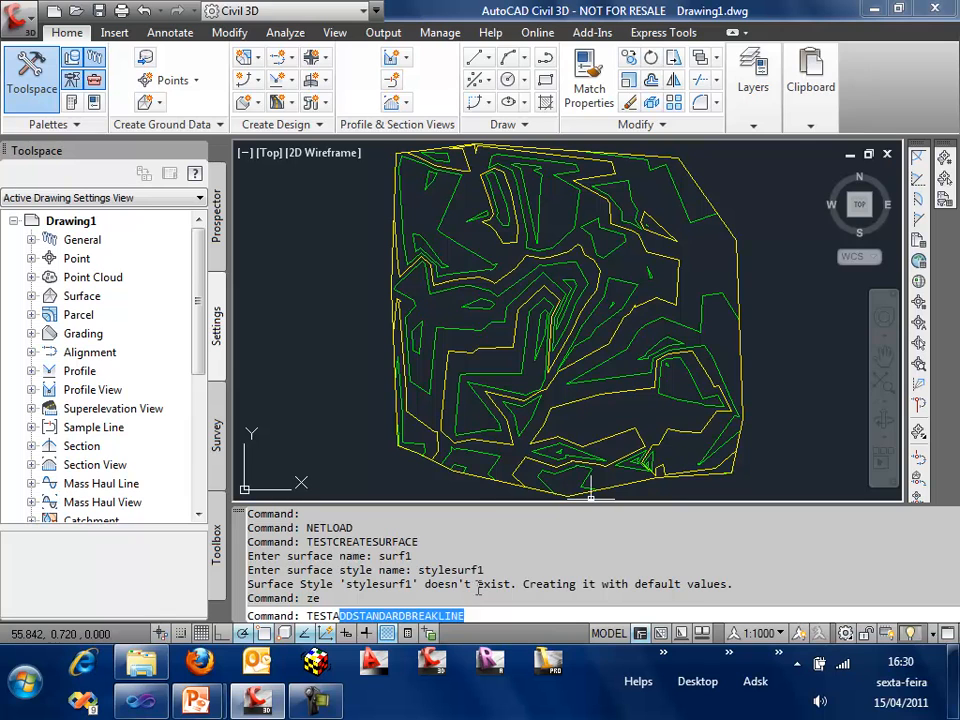
left_click(140, 664)
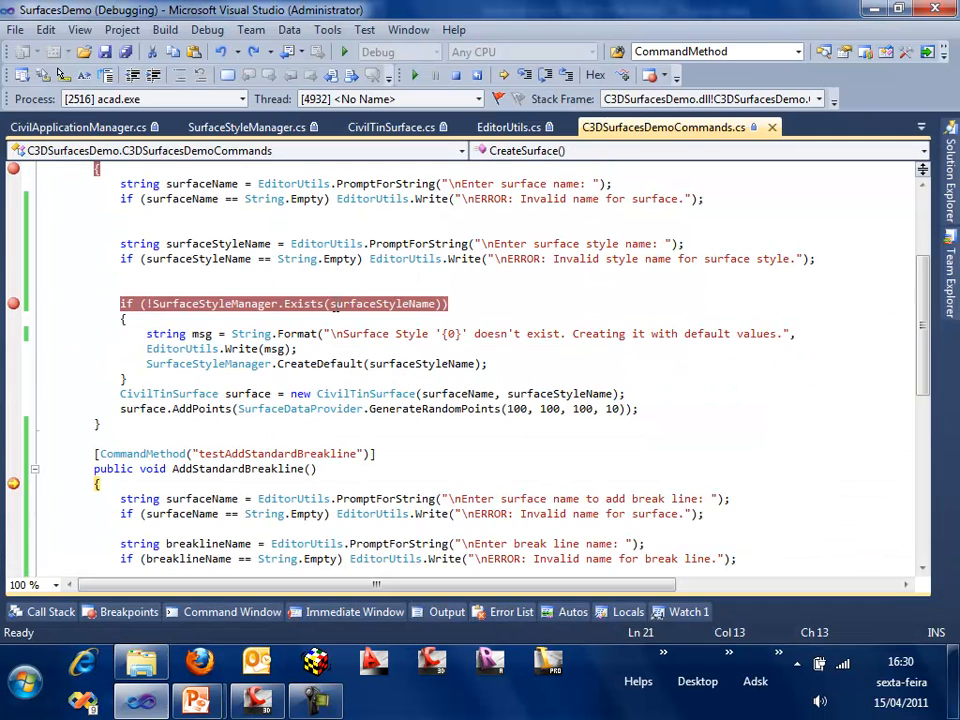
scroll("down", 3)
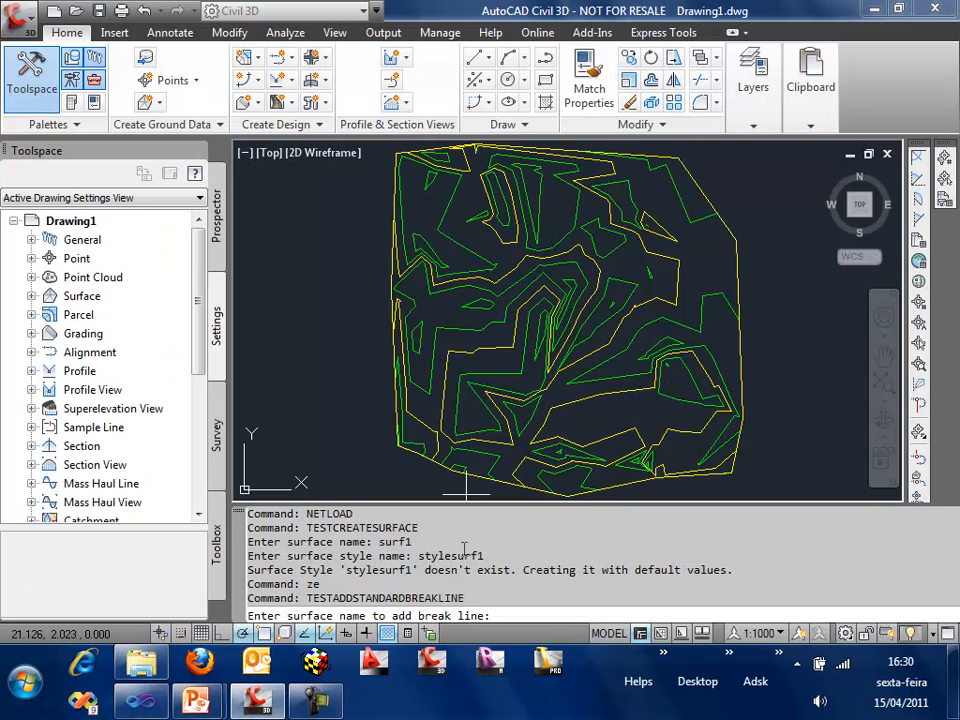
type("surf")
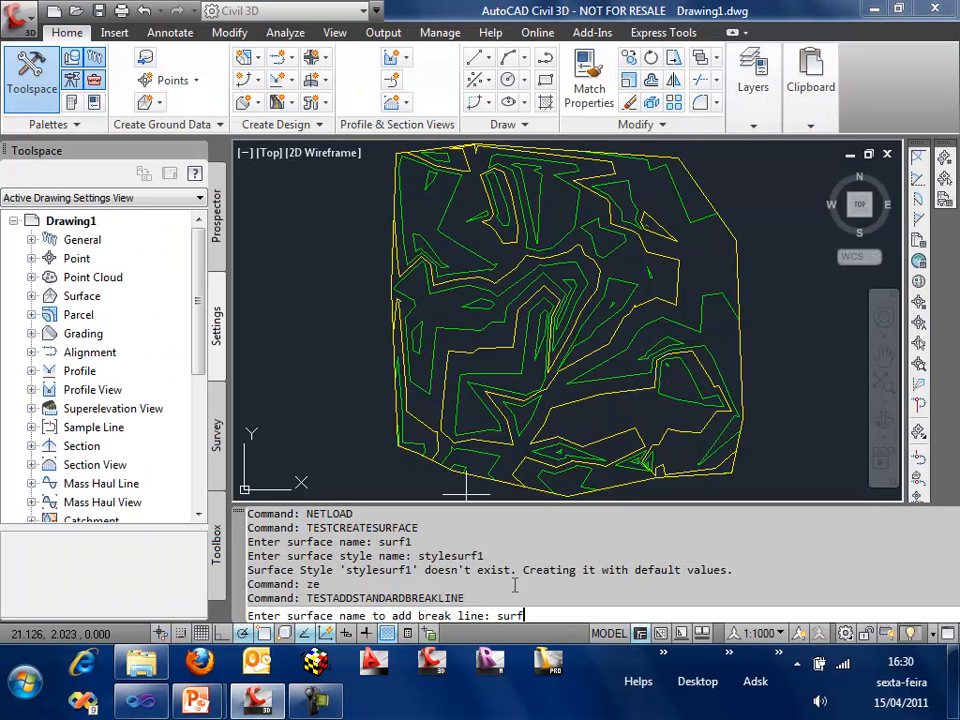
type("1")
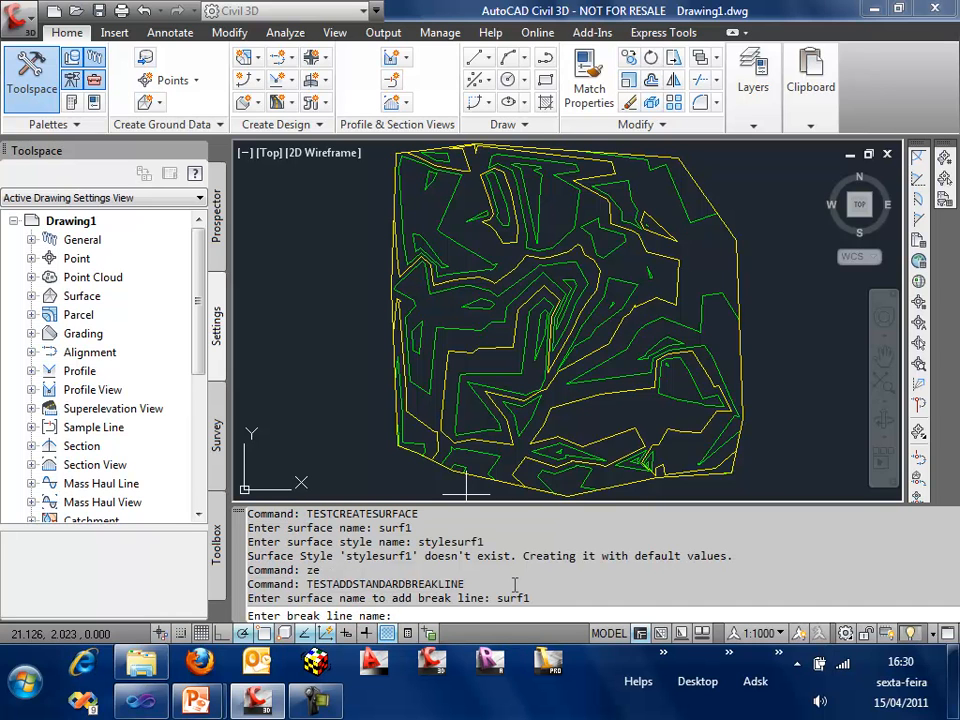
type("breaksurf")
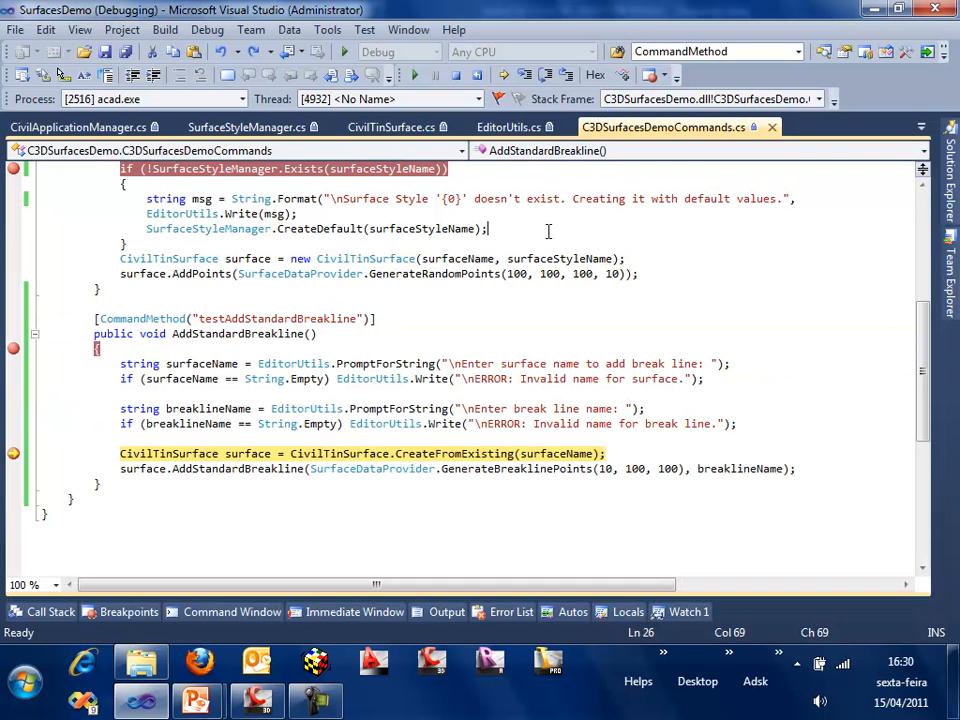
Step through CreateFromExisting loading surf1 and advance to the add-breakline line
left_click(388, 128)
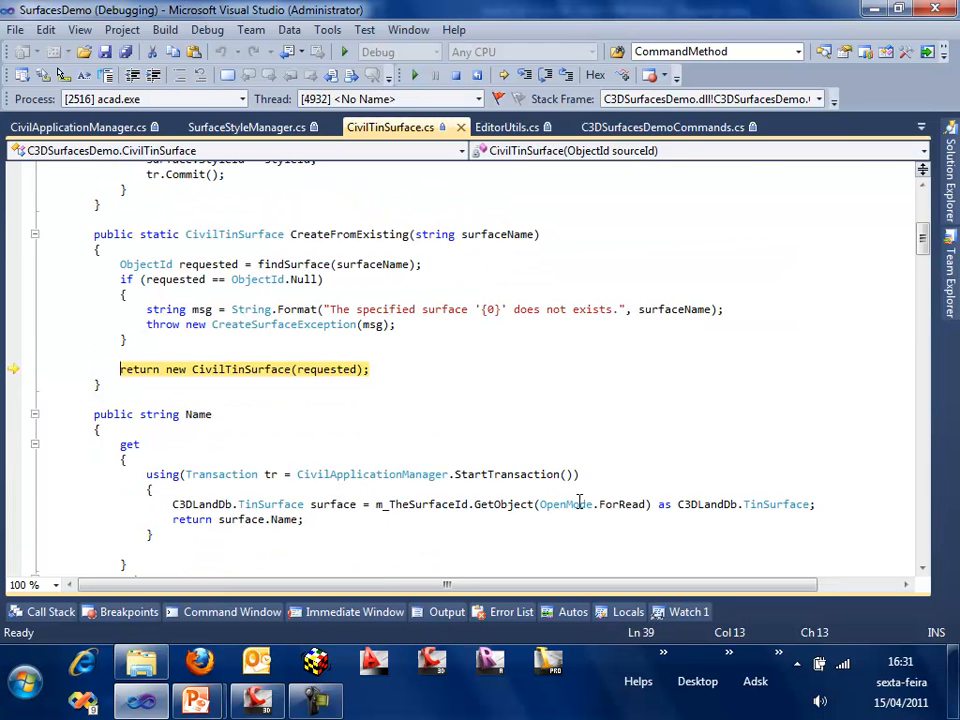
left_click(664, 128)
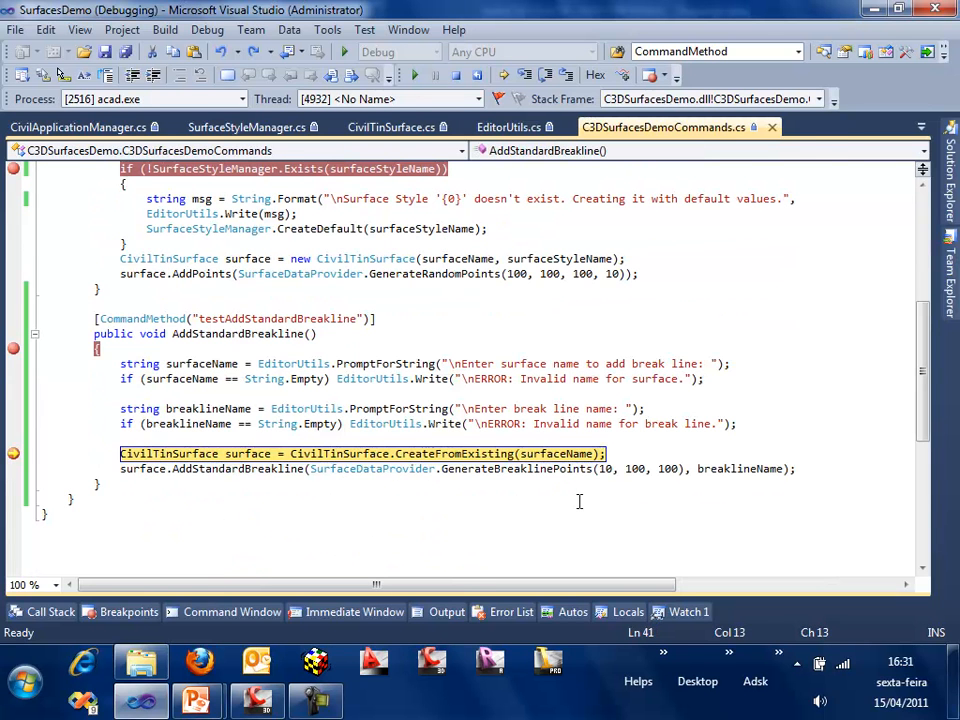
key("F10")
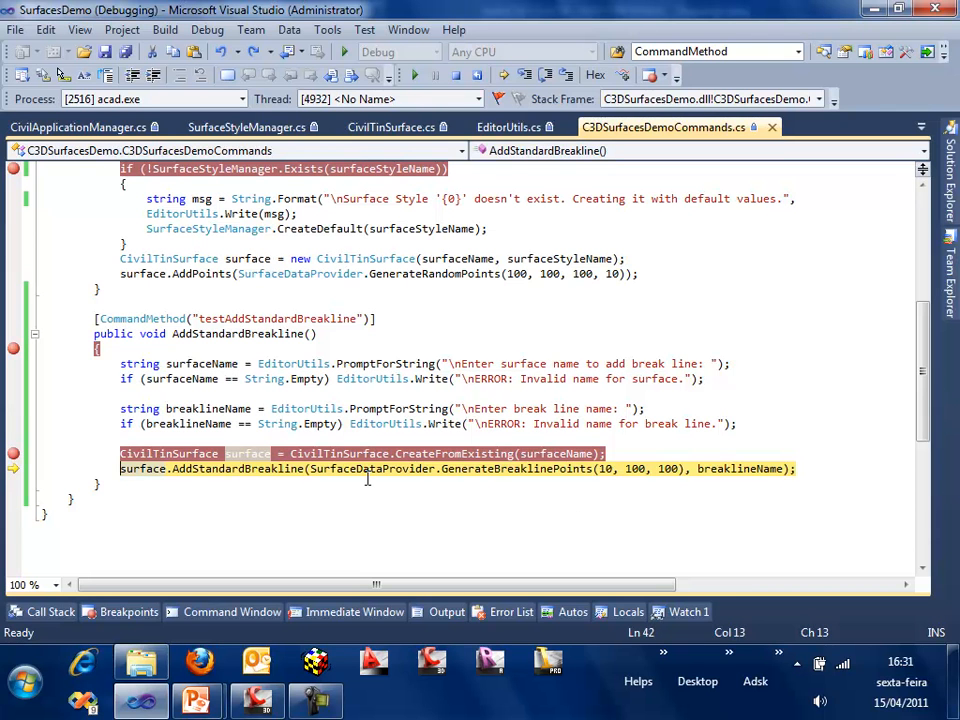
Step through GenerateBreaklinePoints, then into AddStandardBreaklines on the surface
left_click(616, 468)
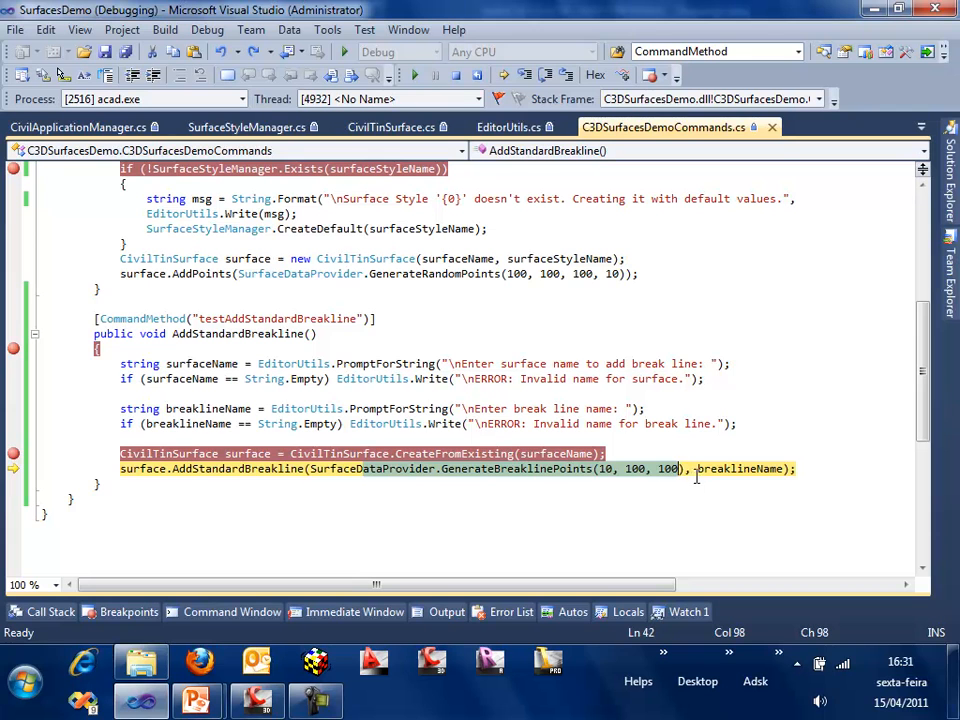
mouse_move(332, 468)
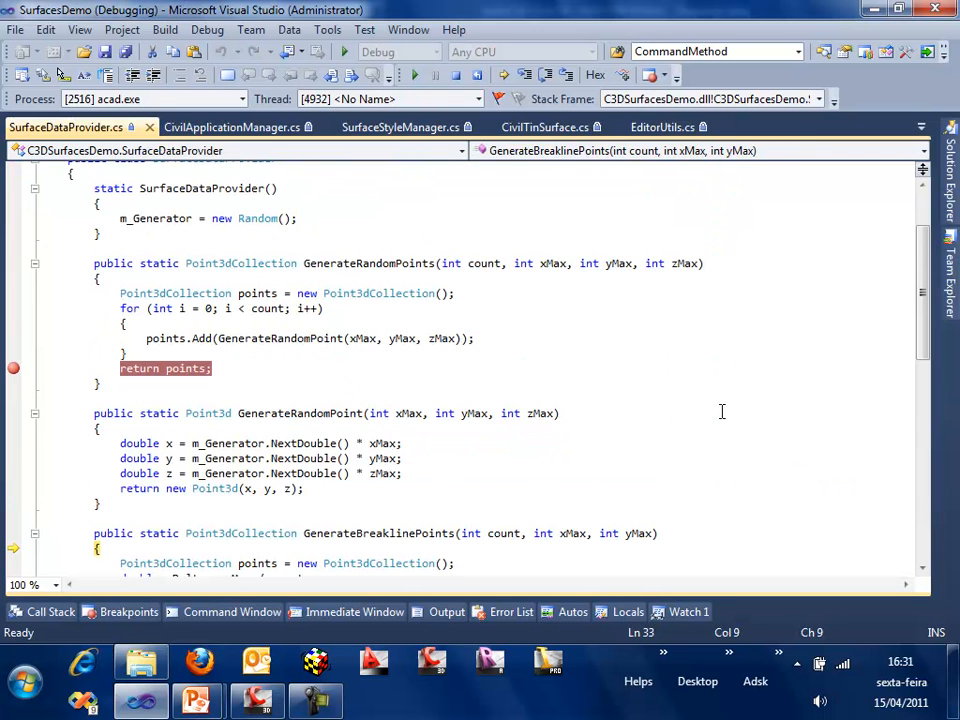
scroll("down", 3)
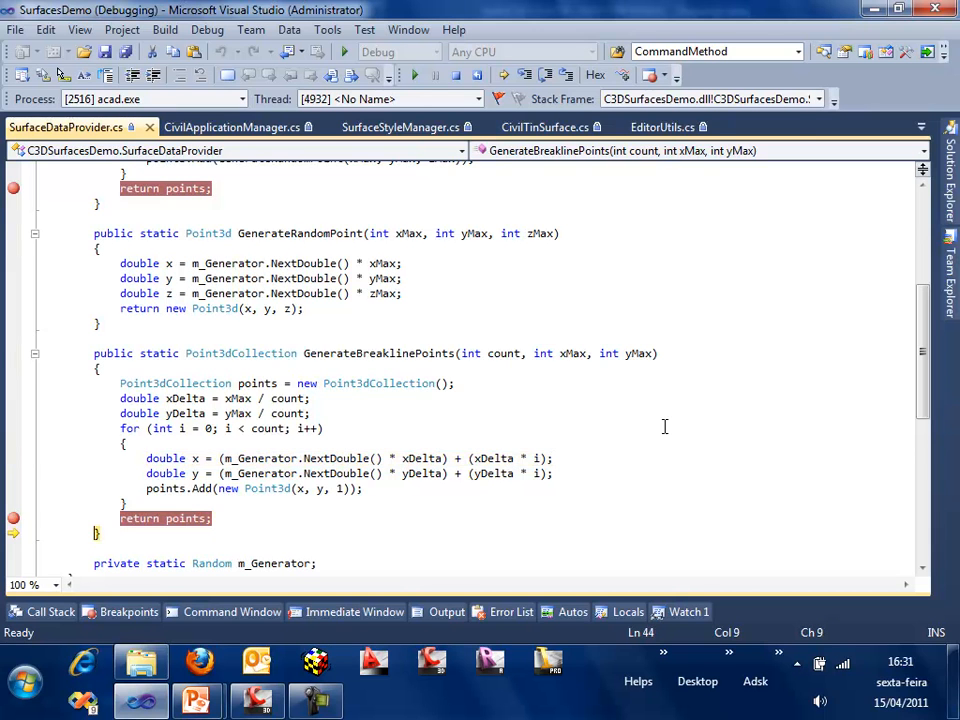
left_click(90, 128)
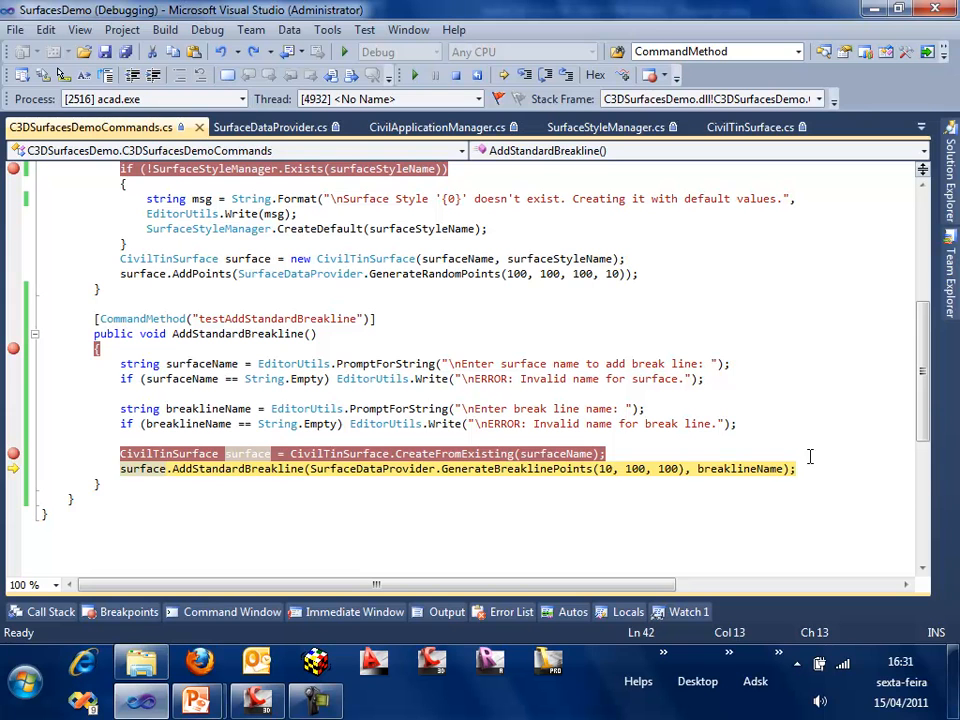
mouse_move(744, 436)
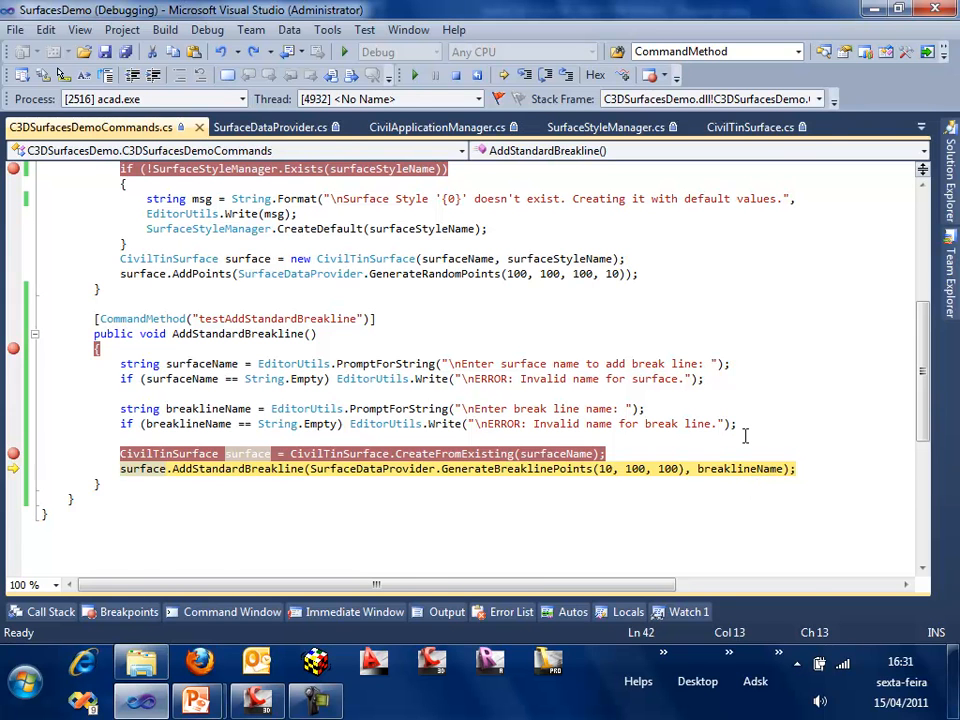
left_click(750, 128)
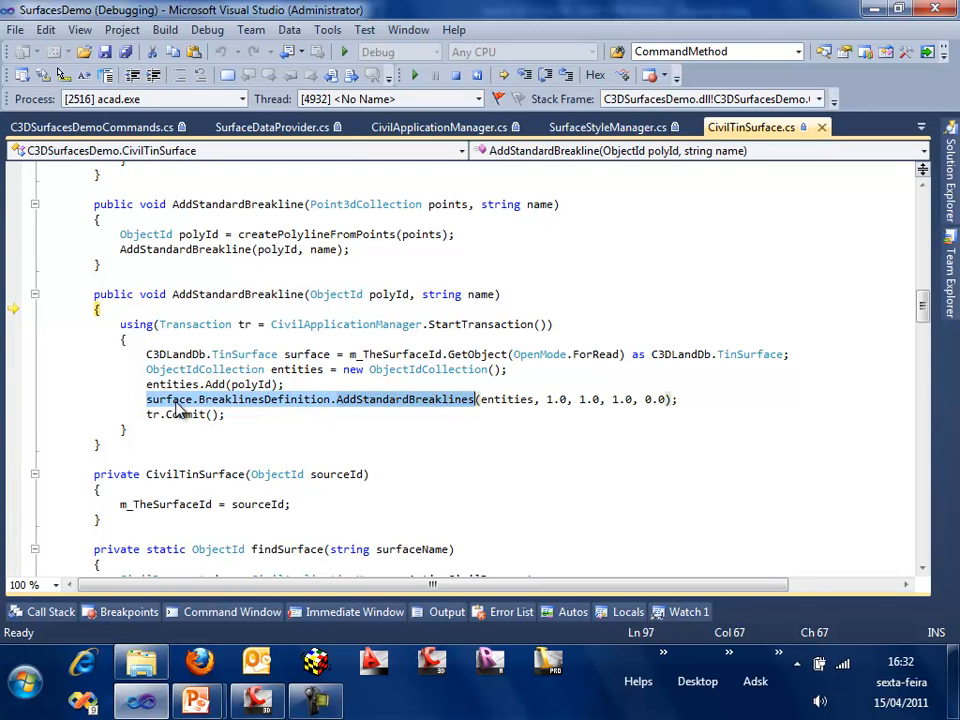
mouse_move(330, 410)
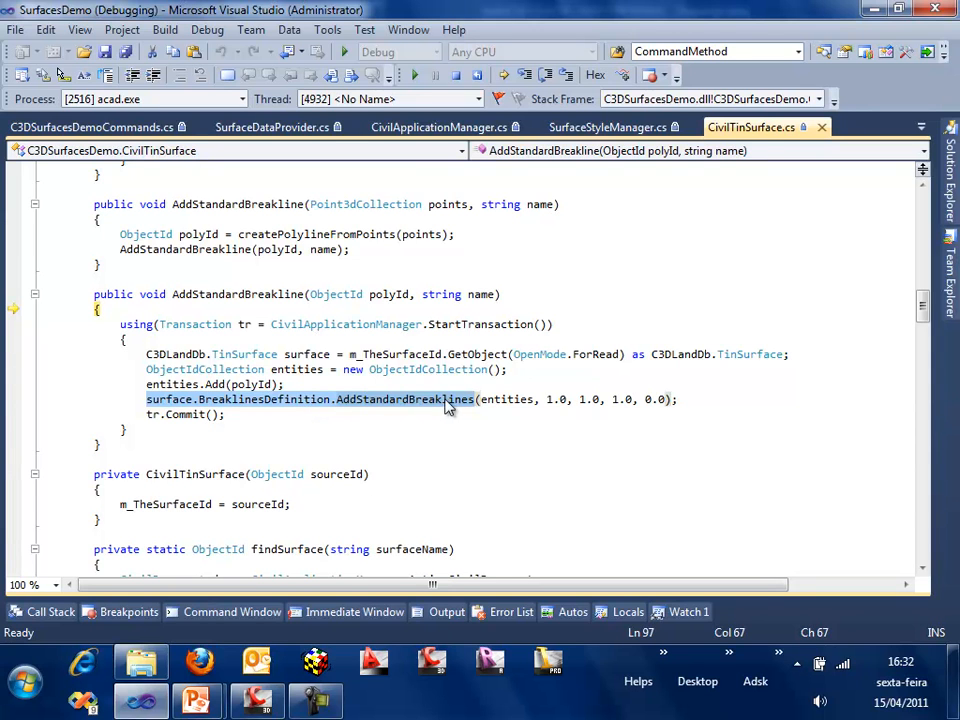
mouse_move(412, 326)
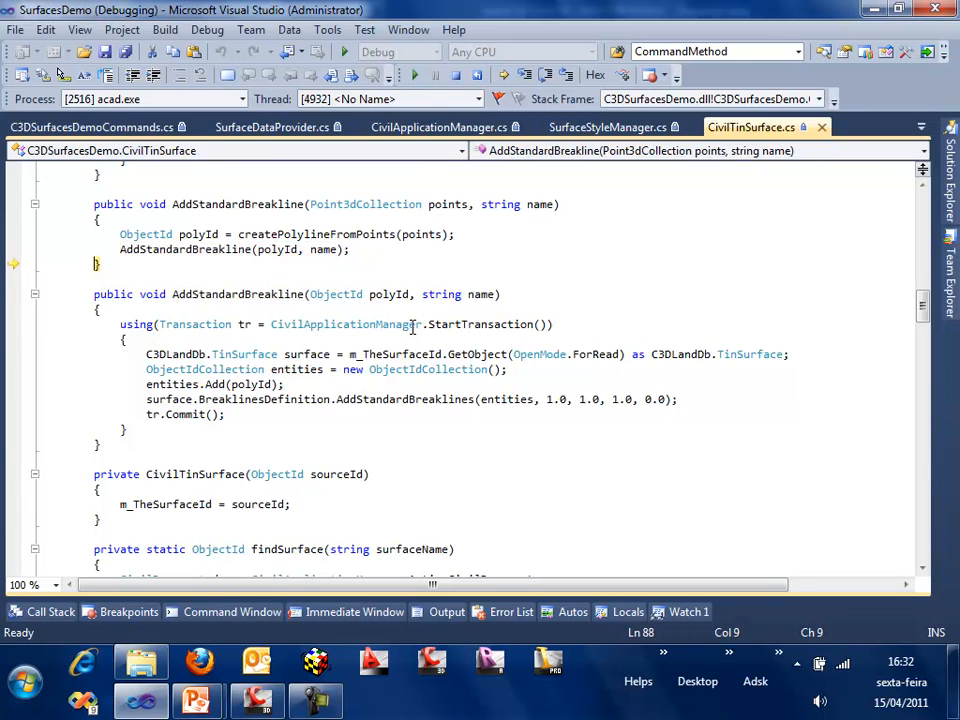
Let the breaksurf command finish so the breakline appears across the surf1 contours
left_click(90, 128)
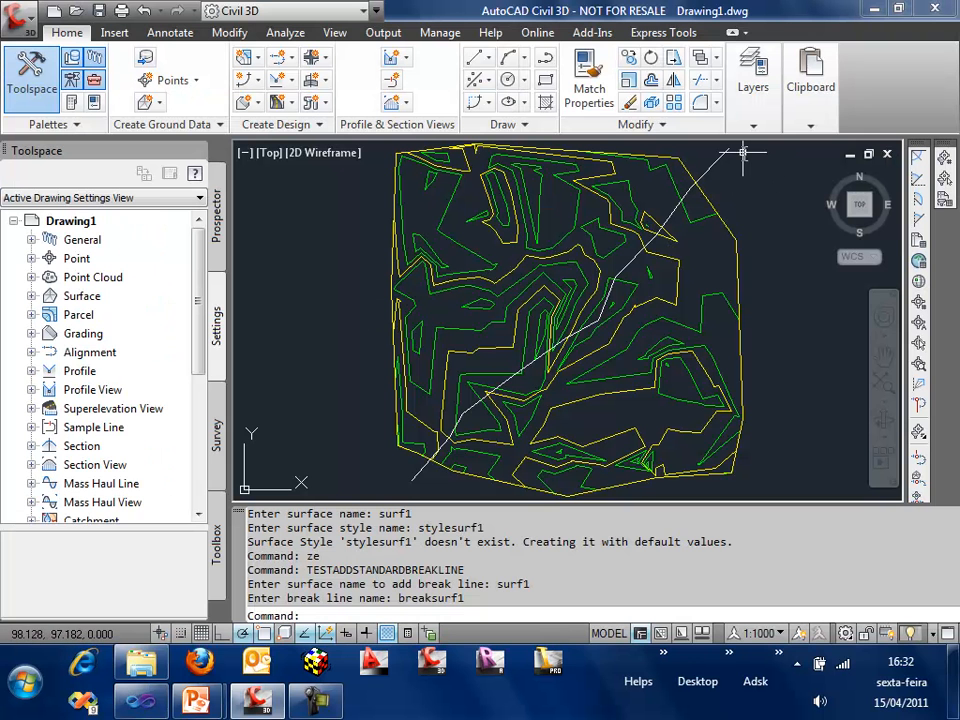
mouse_move(720, 164)
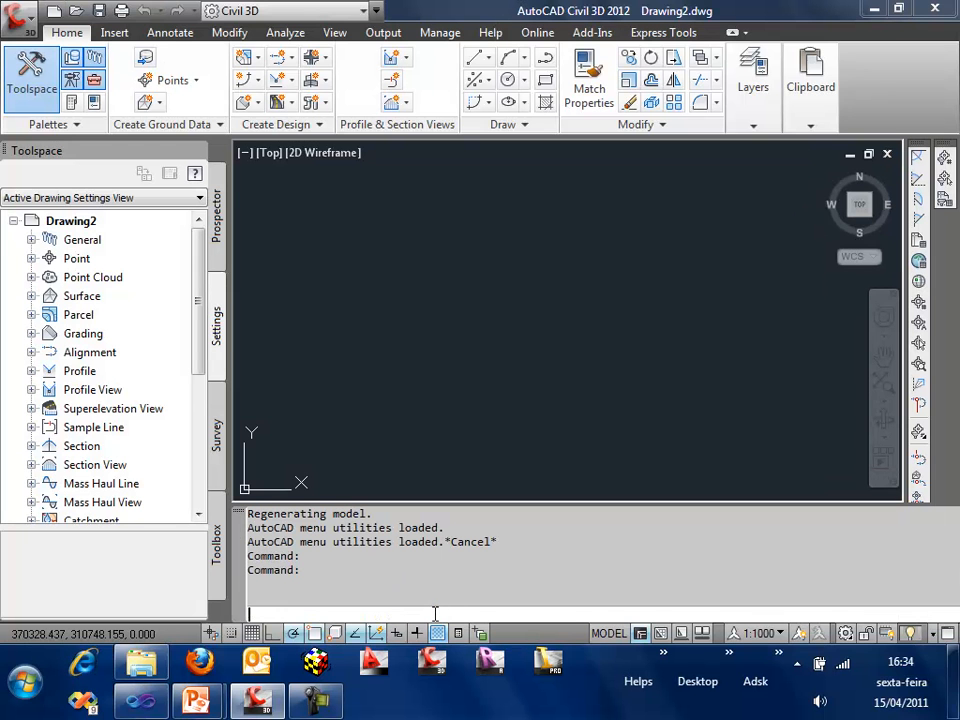
Recreate surface surf1 with style stylesurf1 via TESTCREATESURFACE and let the debugger continue
type("TESTs")
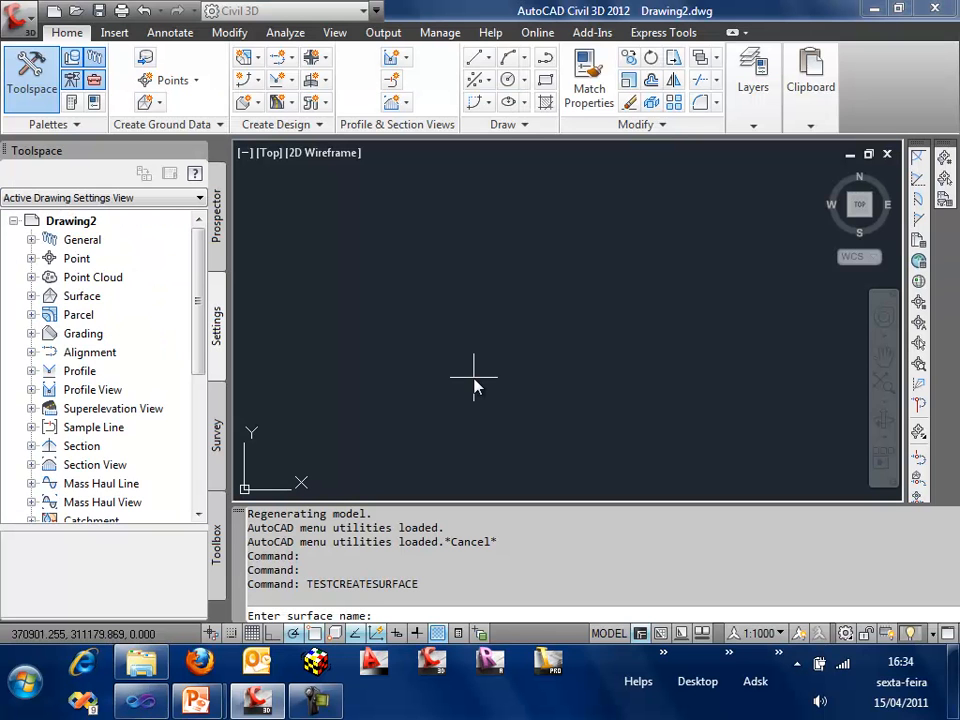
type("surf")
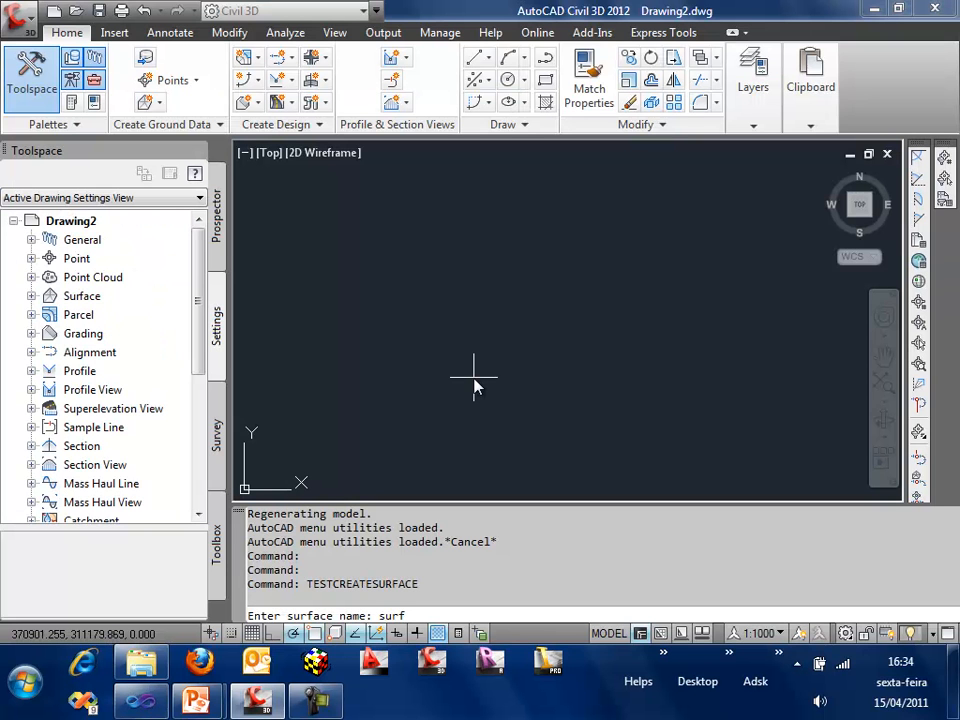
type("surf1")
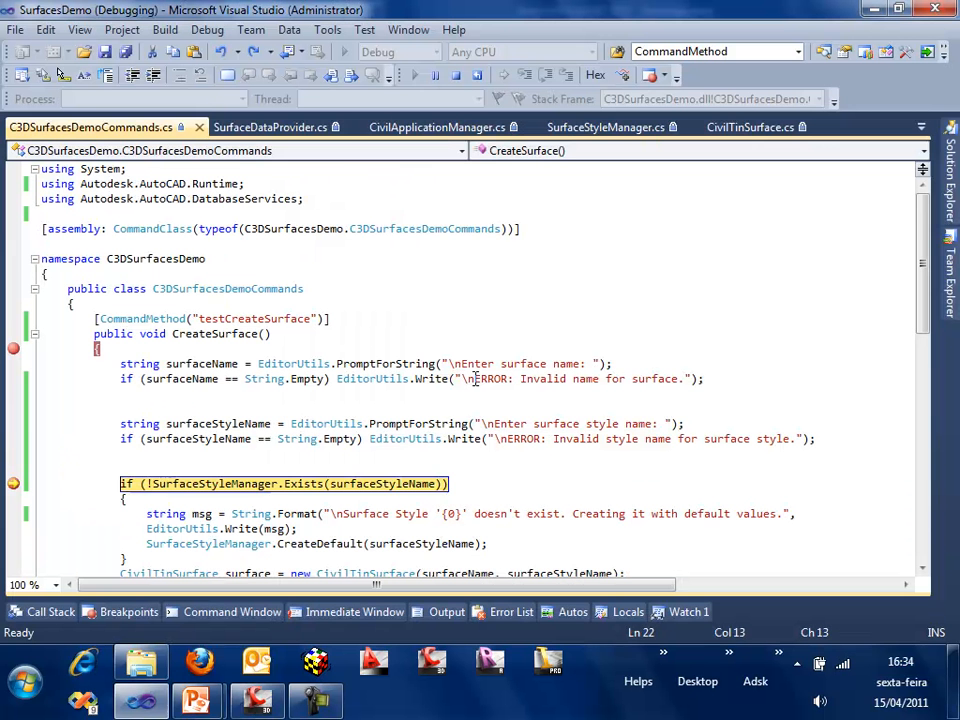
left_click(608, 128)
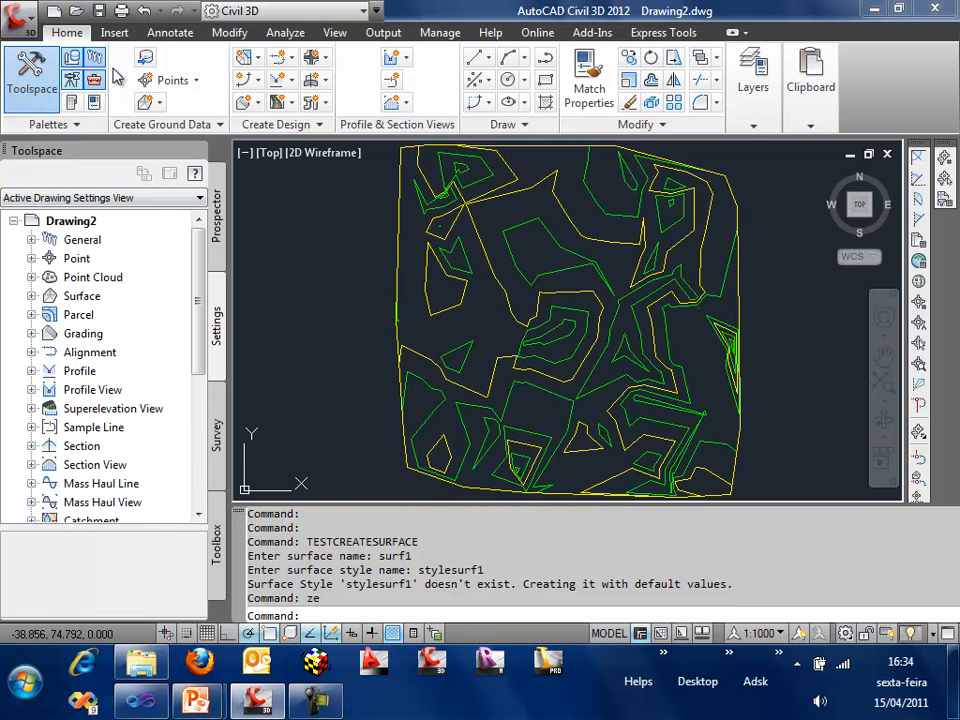
mouse_move(328, 256)
type("pl")
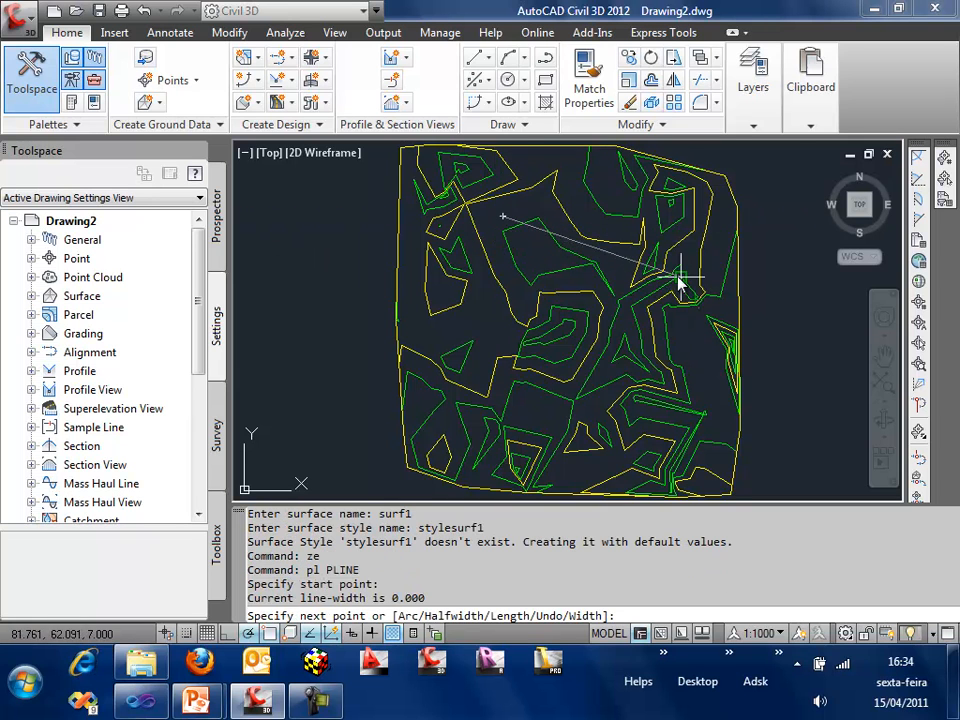
Finish the polyline over surf1, set its Elevation to 15 in Properties and return to plan view
left_click(472, 264)
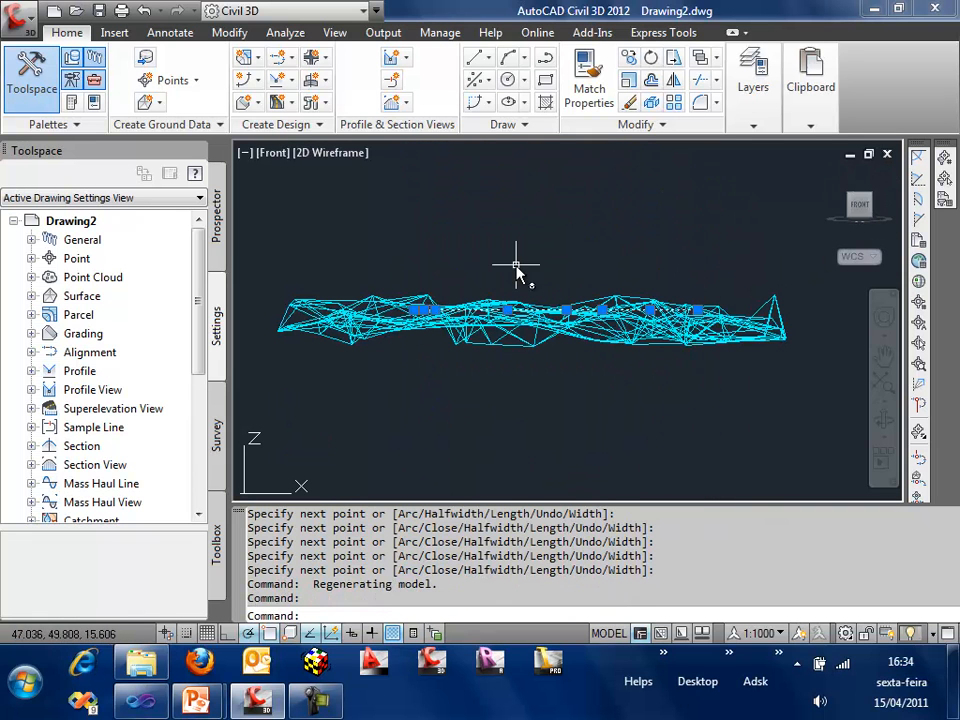
type("PROPERTIES")
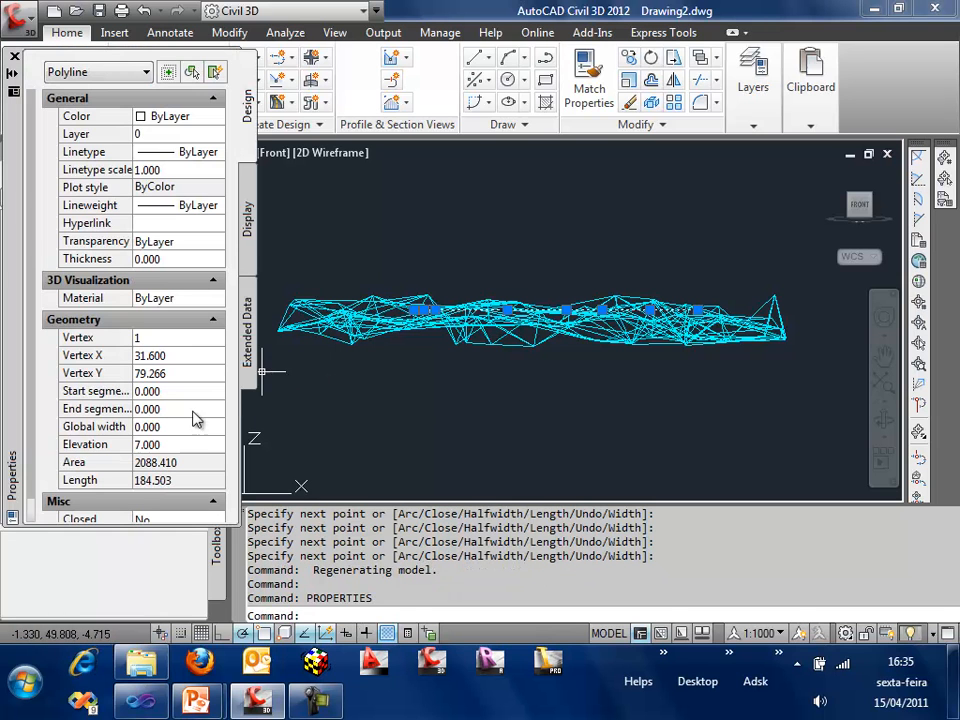
left_click(148, 444)
type("15")
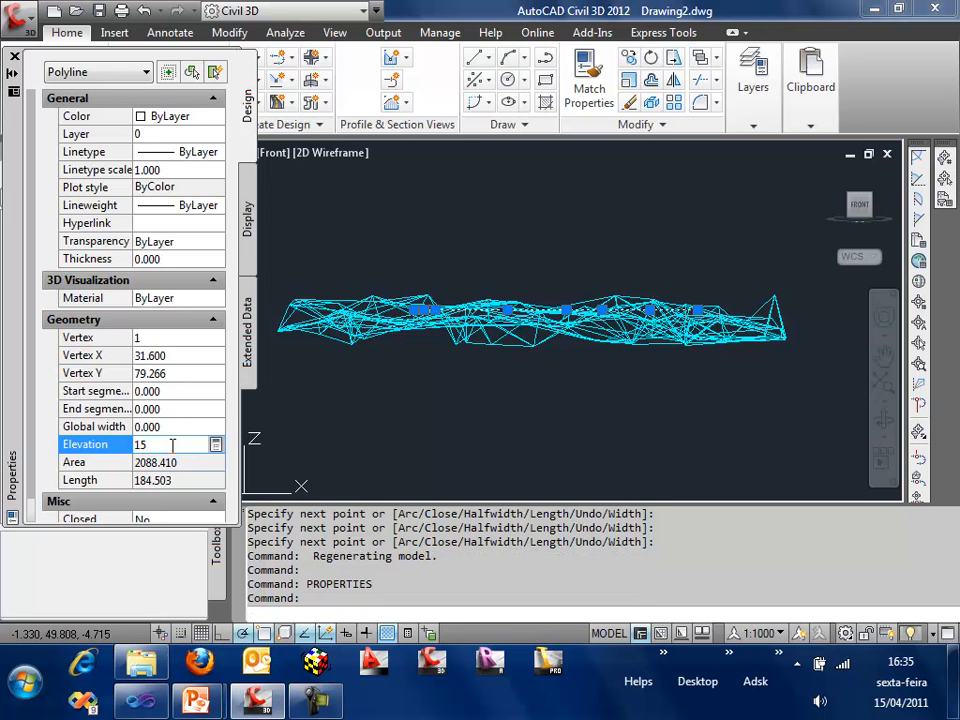
key("Return")
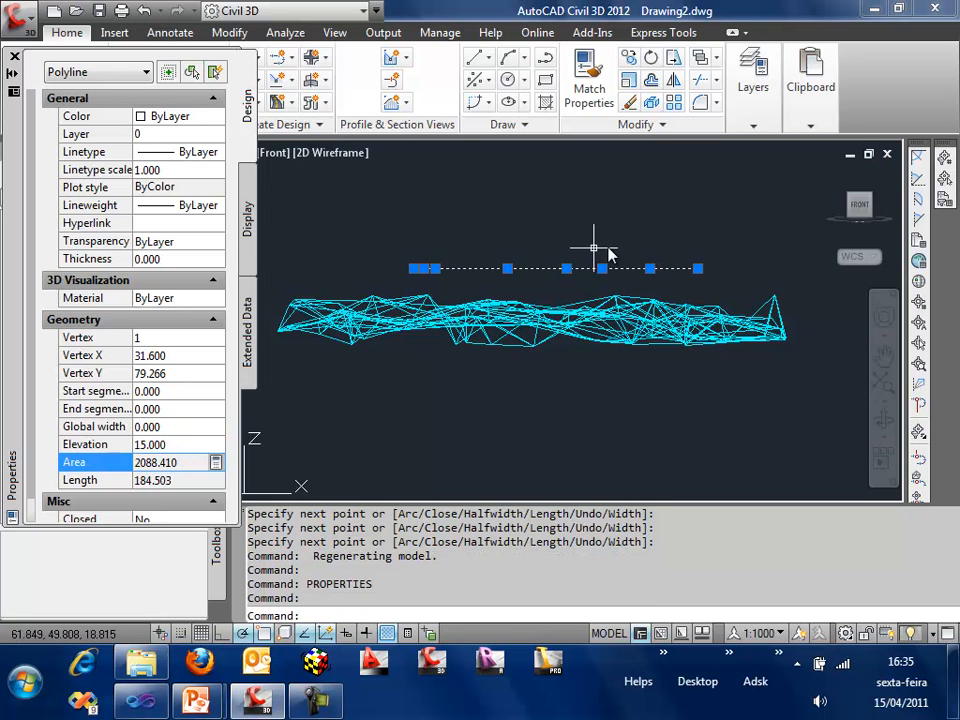
mouse_move(870, 204)
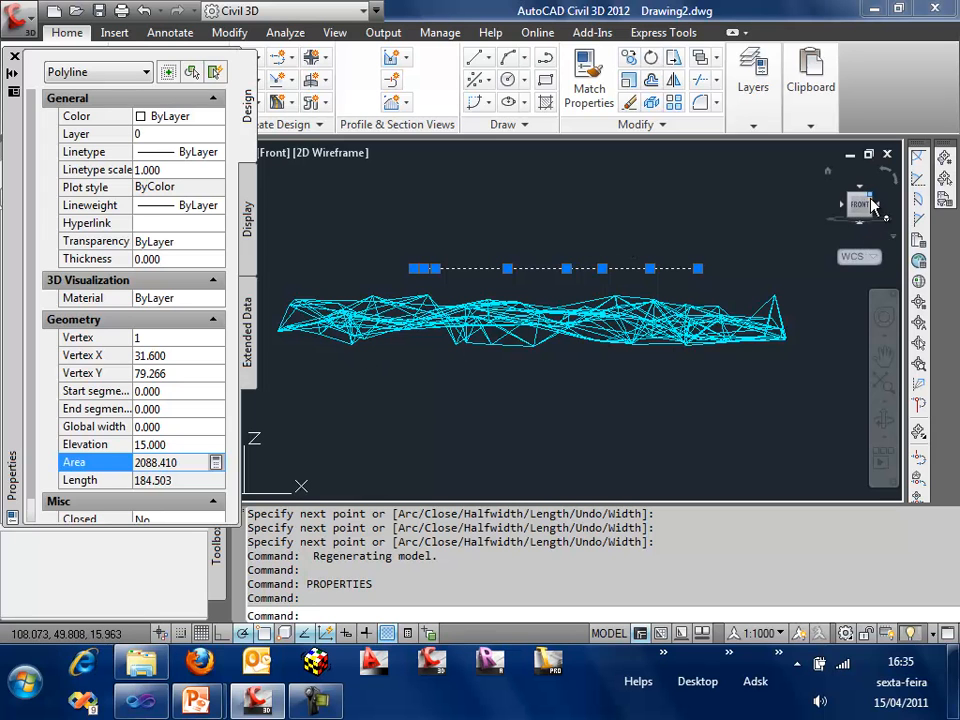
left_click(860, 204)
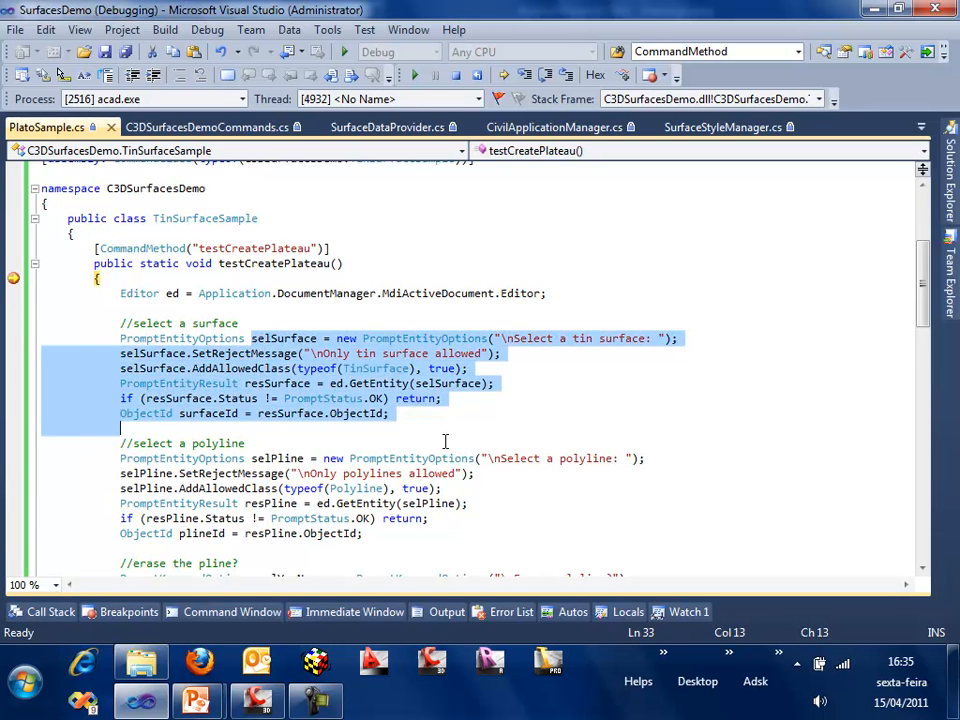
Step testCreatePlateau through finding vertices inside the polyline to setting their elevations
scroll("down", 3)
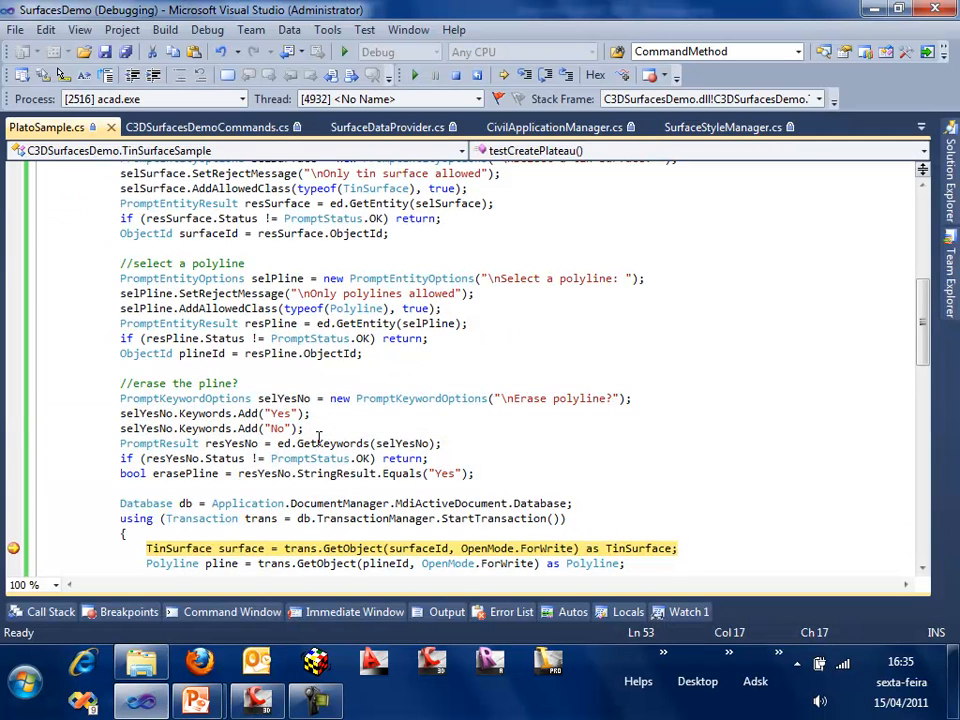
scroll("down", 3)
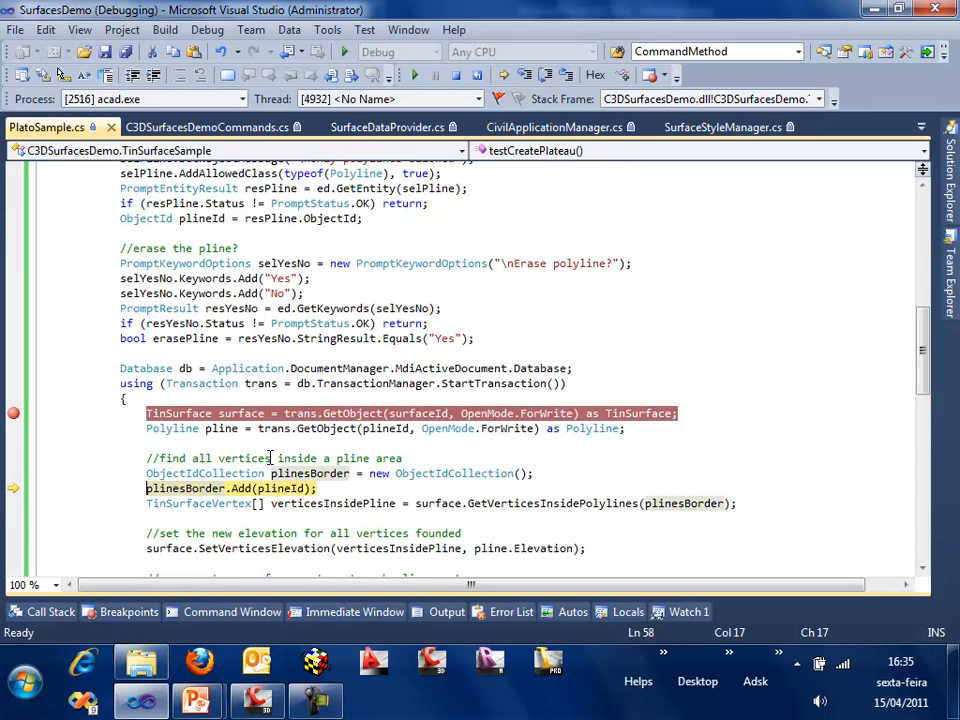
key("F10")
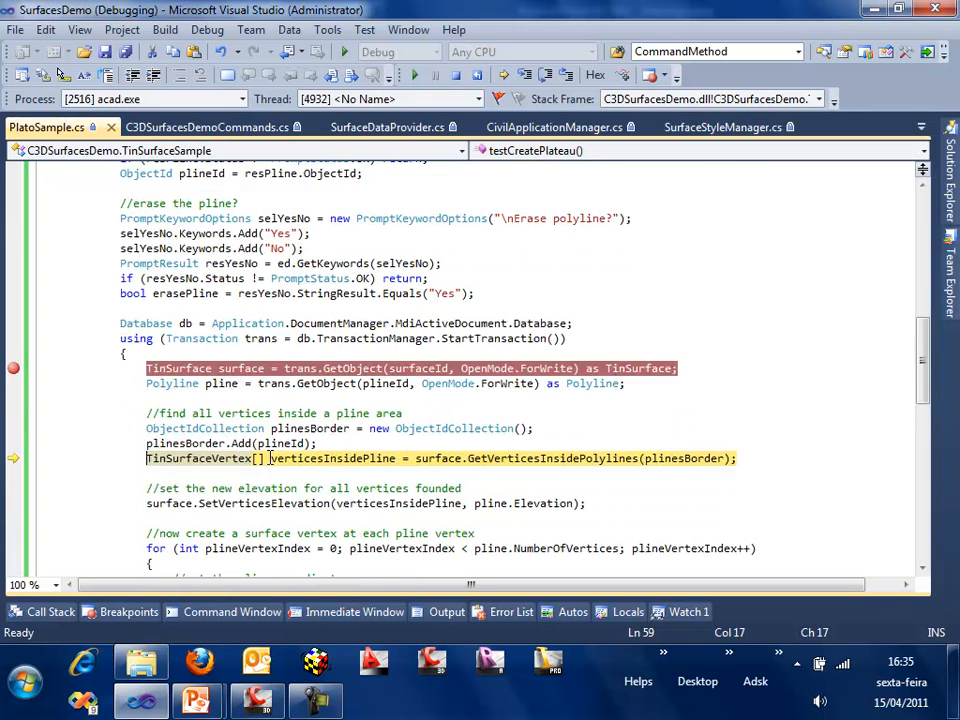
scroll("down", 3)
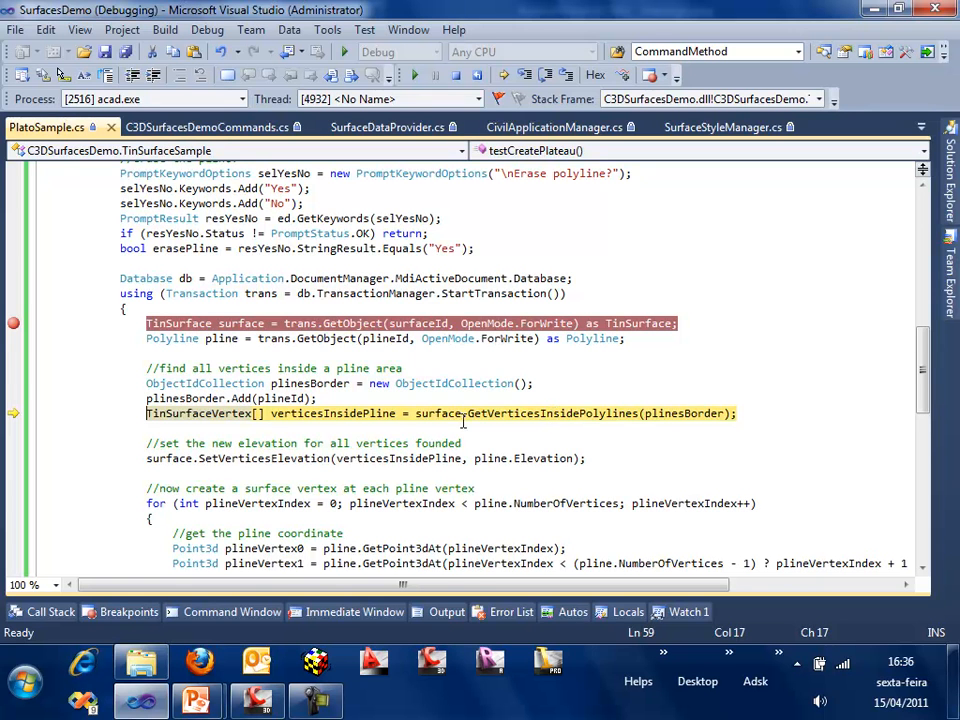
scroll("down", 3)
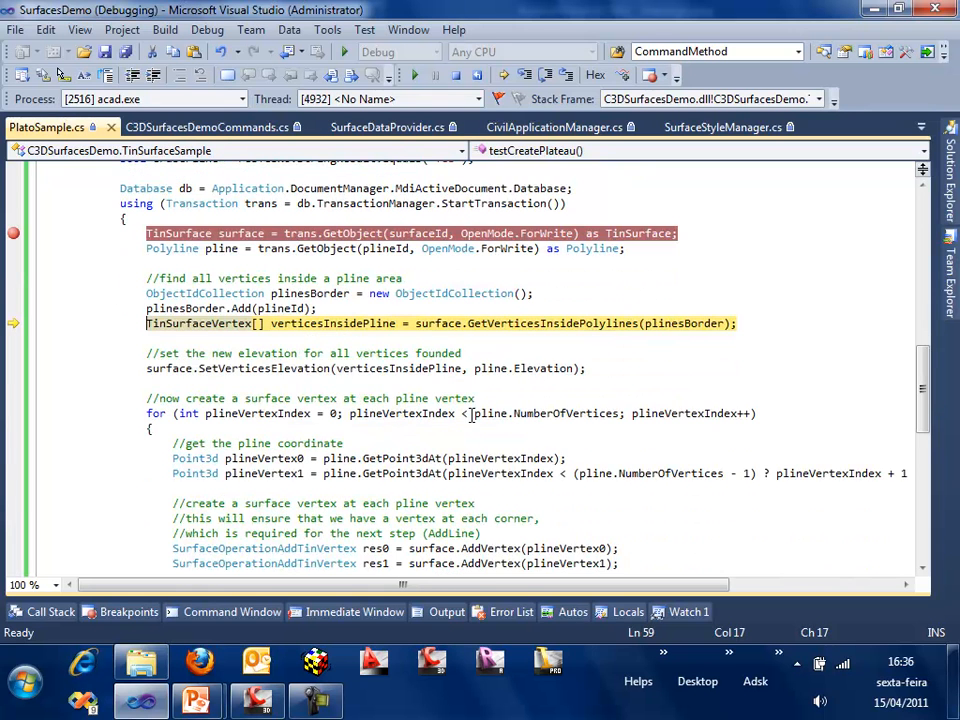
key("F10")
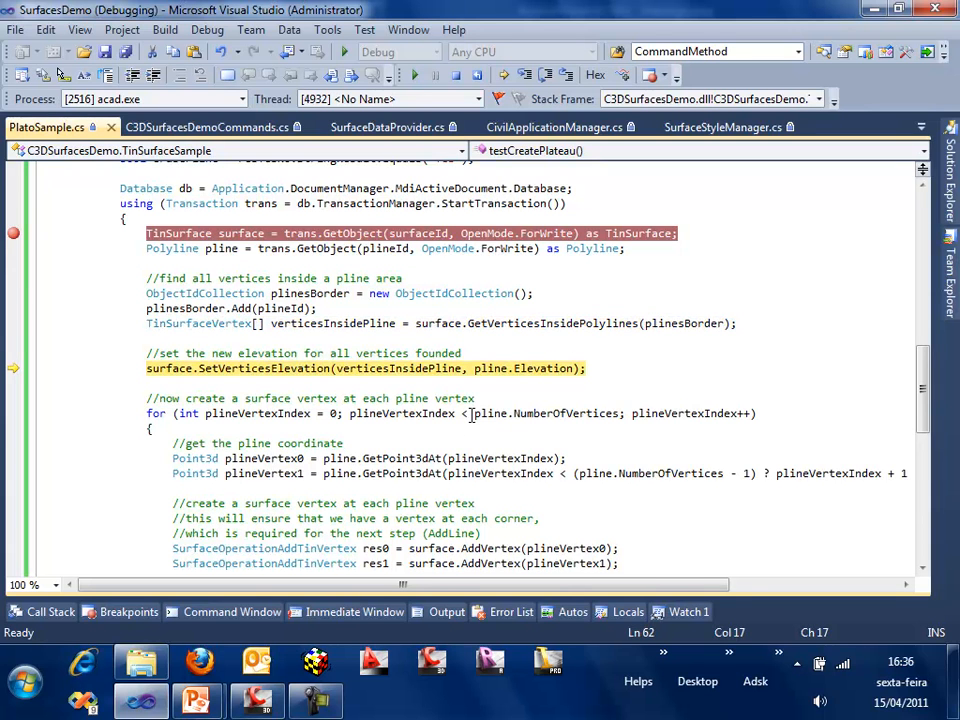
Advance to surface.AddLine for the border lines and continue so the plateau is built
double_click(180, 232)
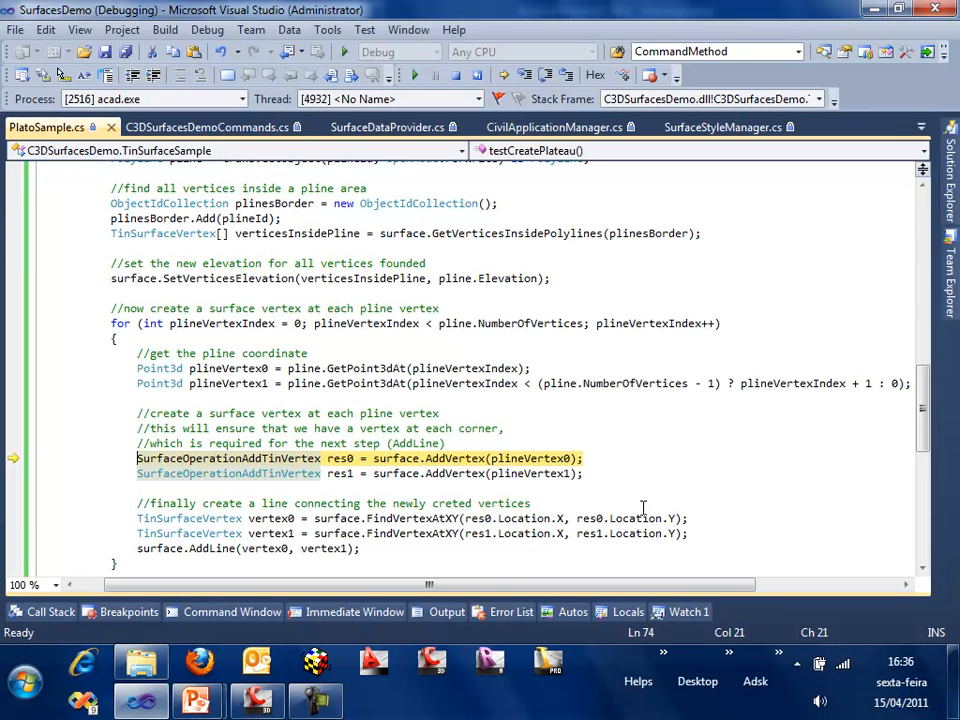
key("F10")
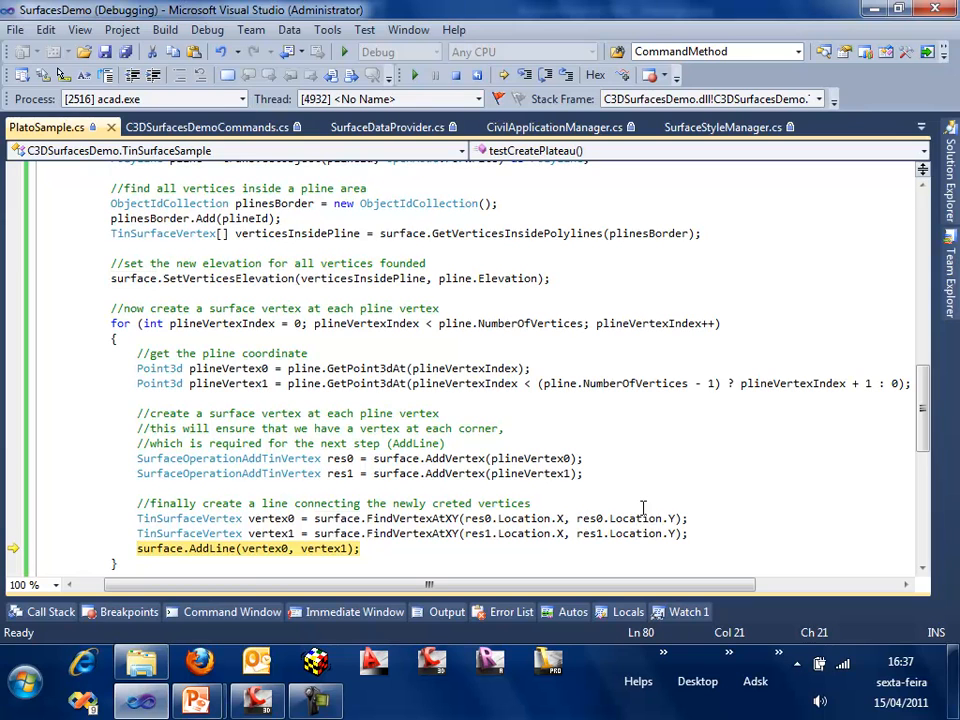
left_click(364, 548)
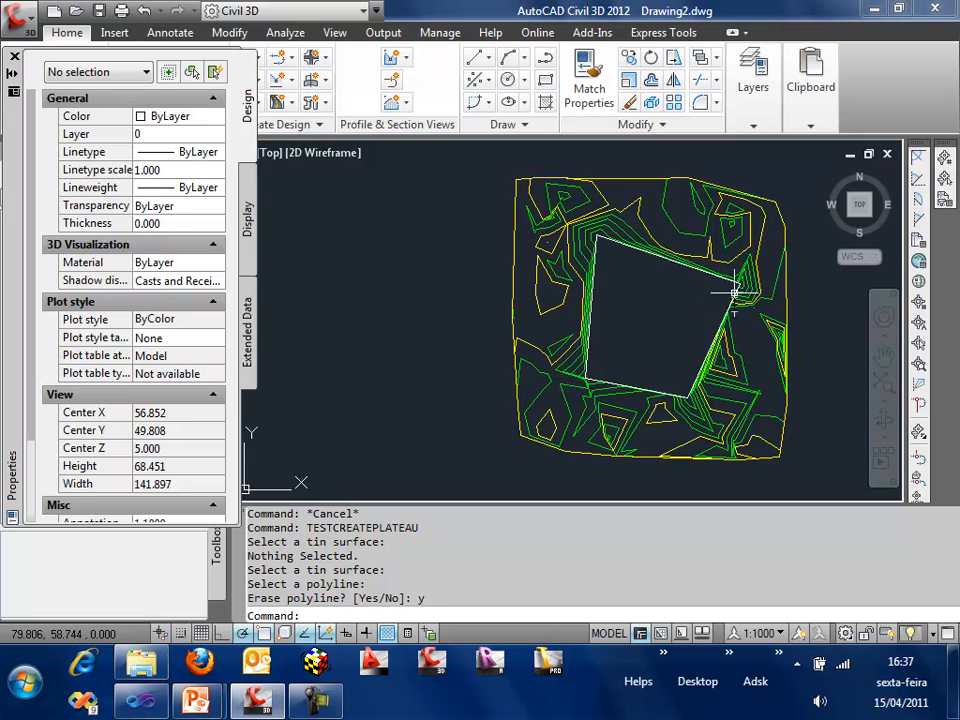
mouse_move(800, 272)
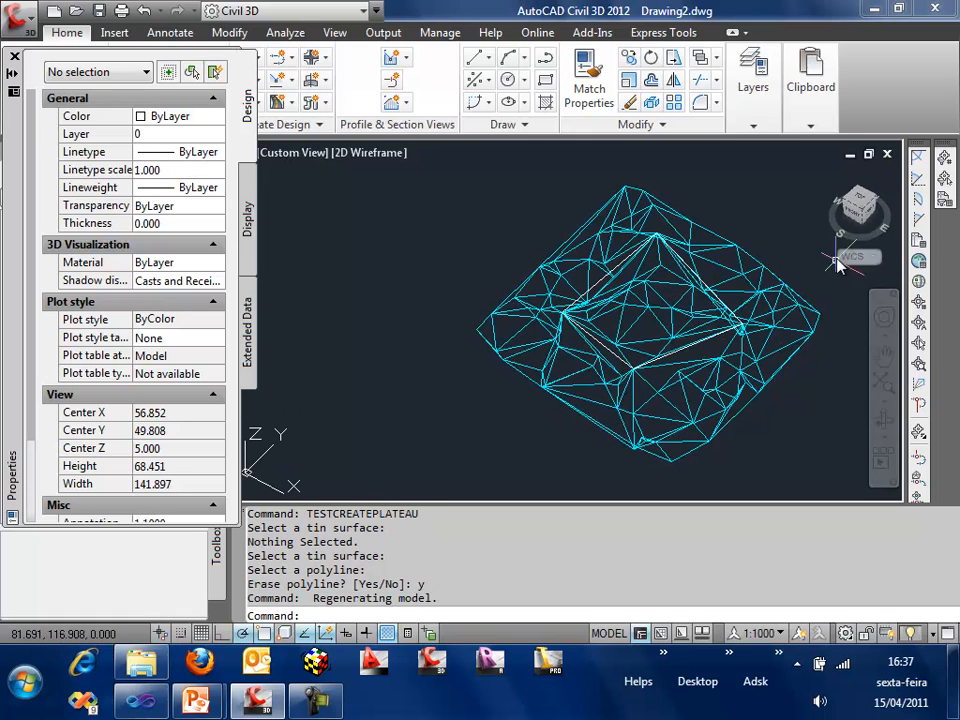
Return to the Top plan view to inspect the raised flat plateau
left_click(858, 204)
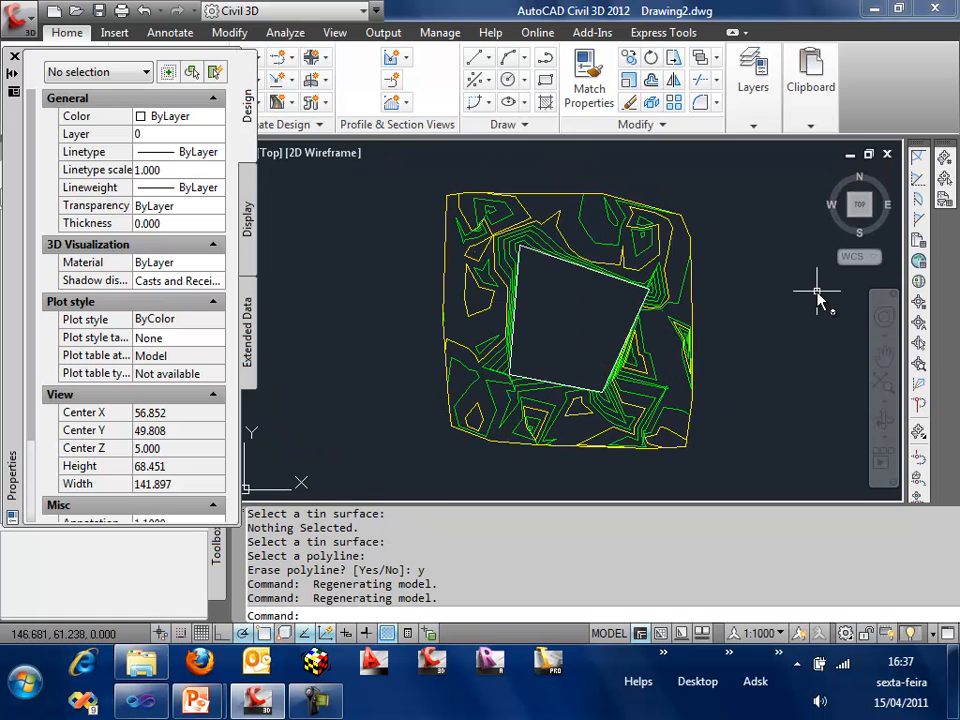